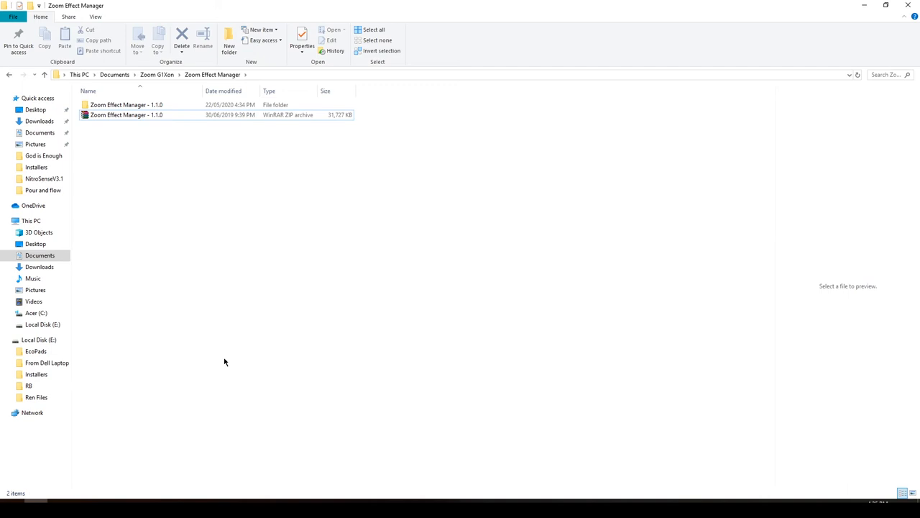
mouse_move(424, 94)
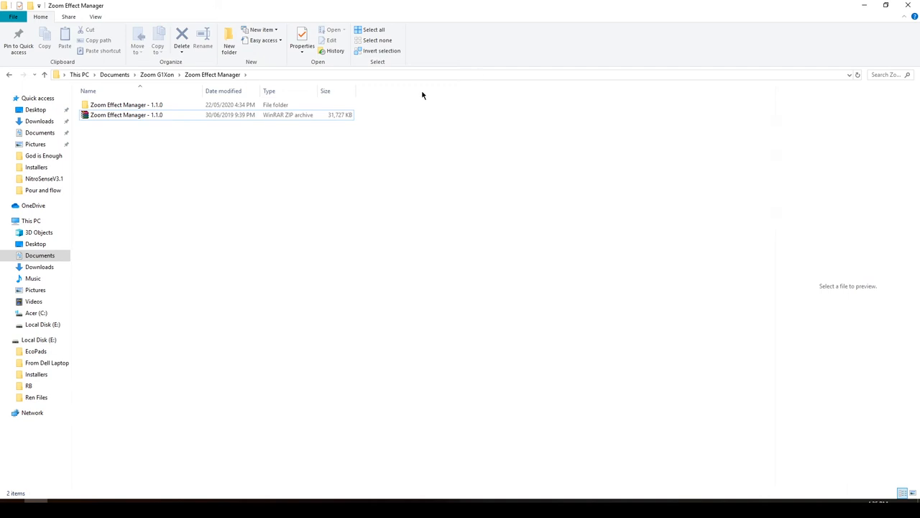
Open the Zoom Effect Manager 1.1.0 ZIP archive and select the application file inside
click(125, 115)
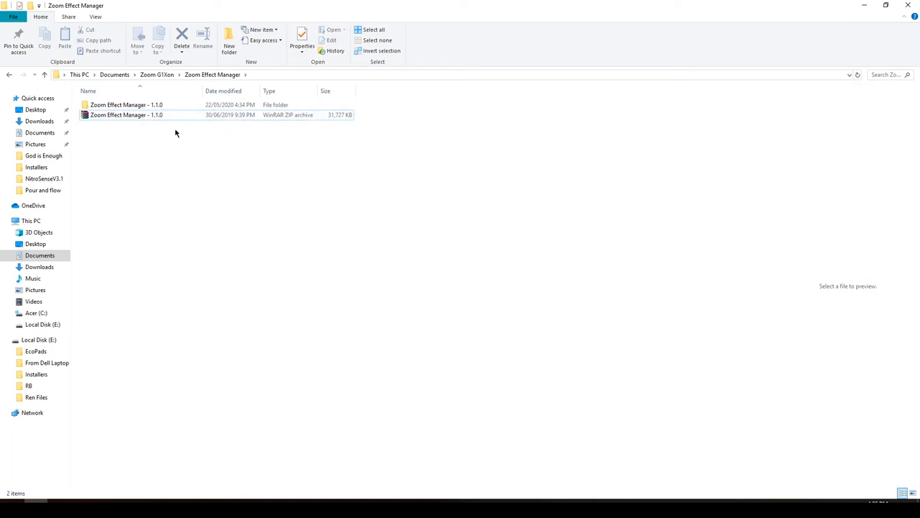
click(126, 115)
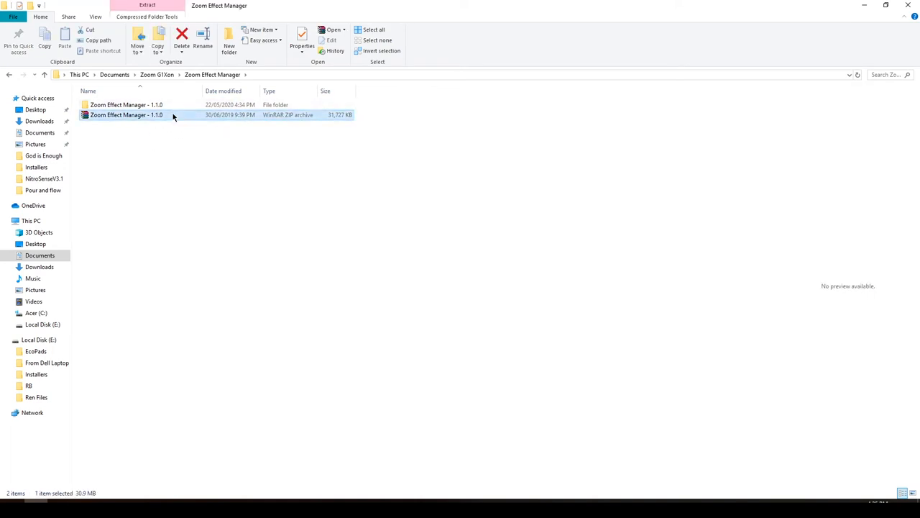
double_click(127, 104)
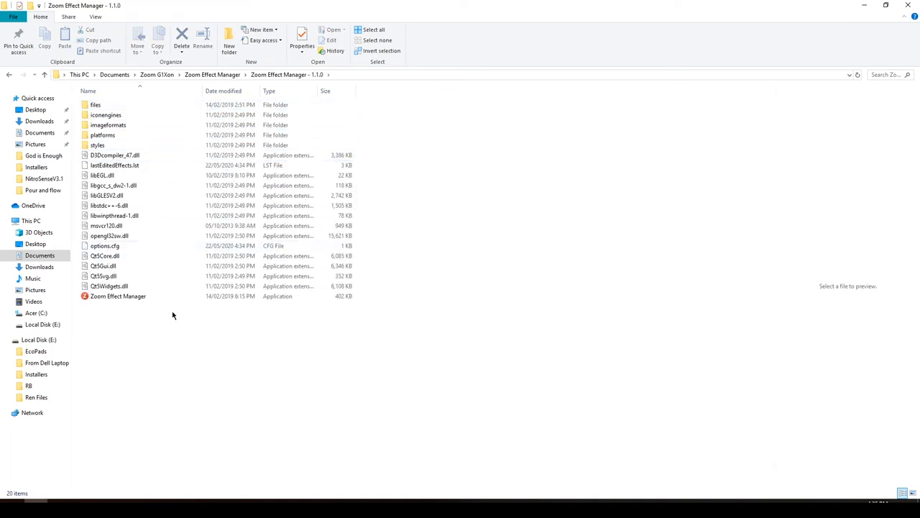
mouse_move(117, 301)
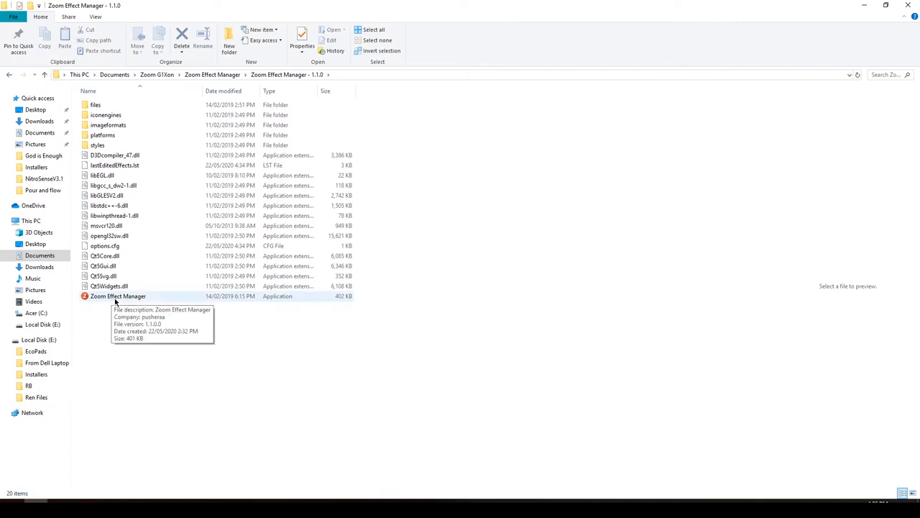
mouse_move(108, 307)
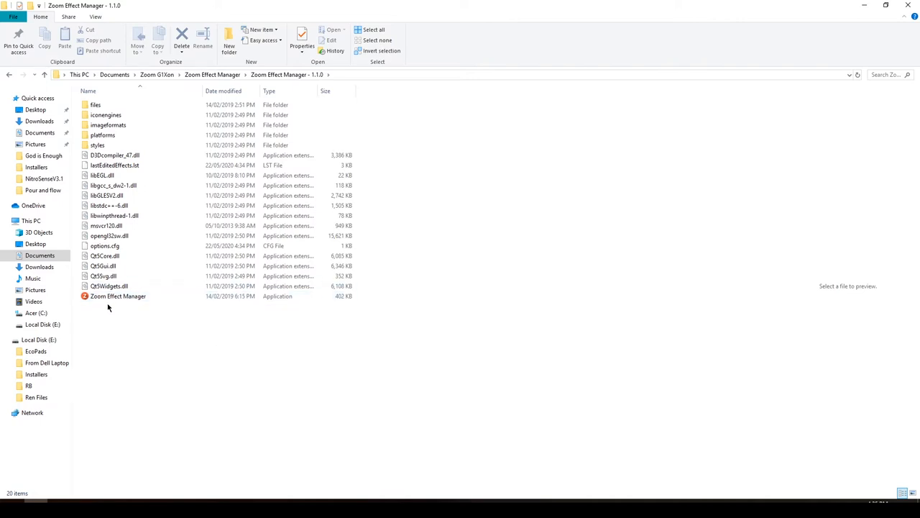
click(118, 295)
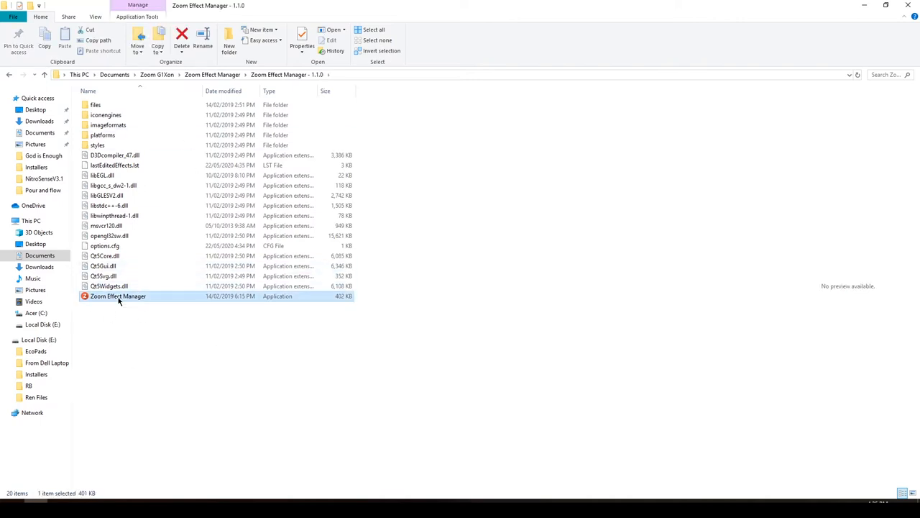
Launch Zoom Effect Manager.exe and pick G1Xon from the Select StompBox dropdown
double_click(116, 295)
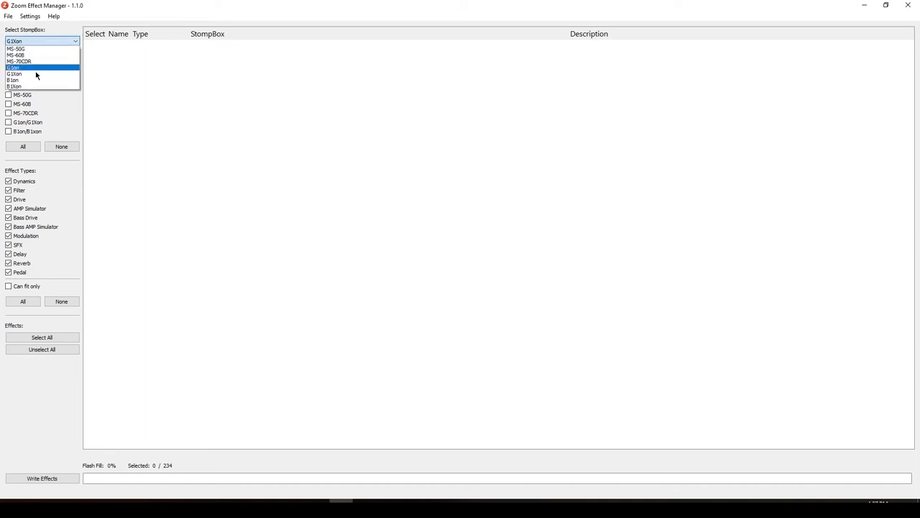
click(21, 69)
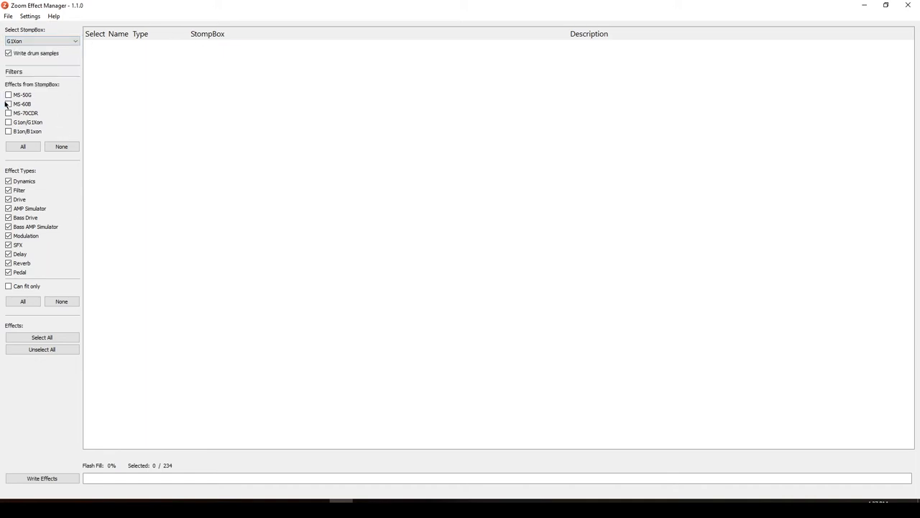
mouse_move(7, 136)
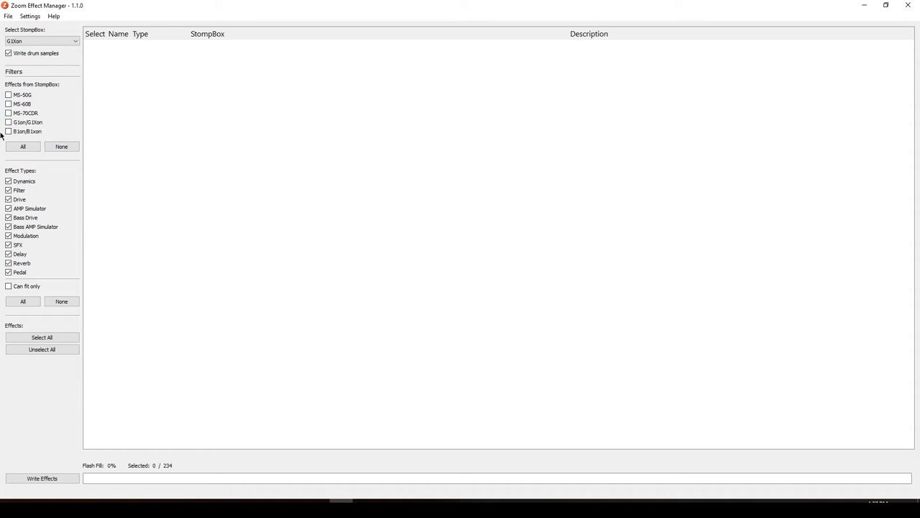
mouse_move(39, 97)
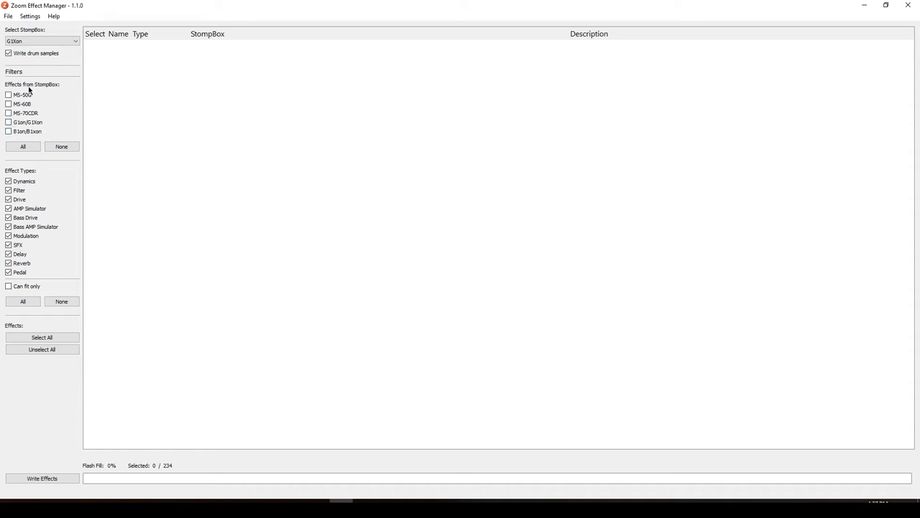
mouse_move(43, 89)
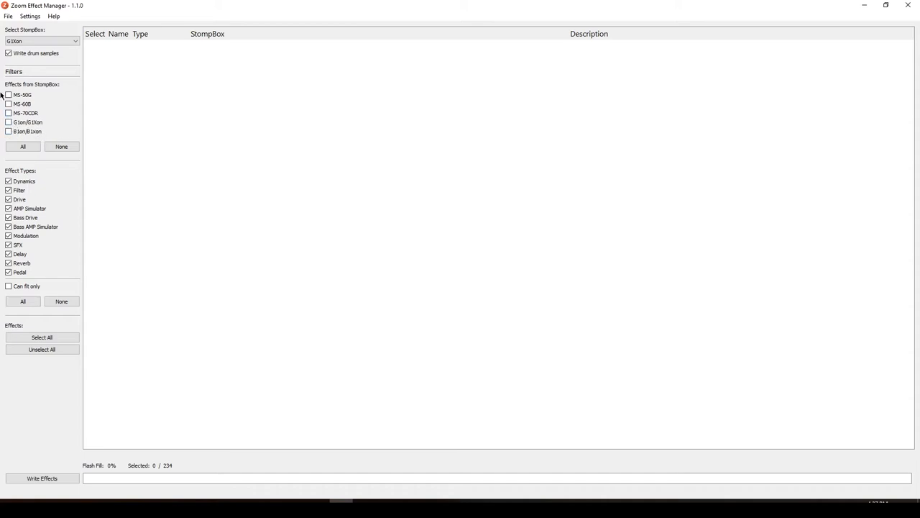
click(43, 45)
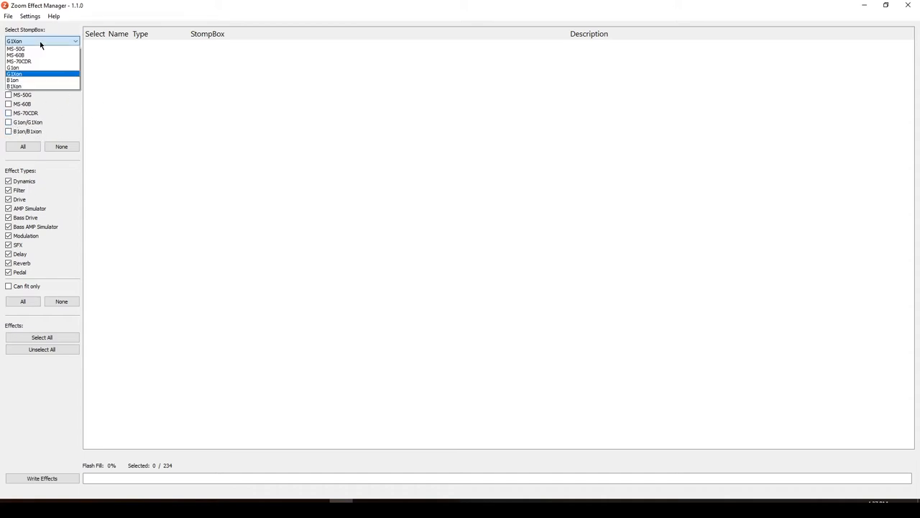
click(27, 74)
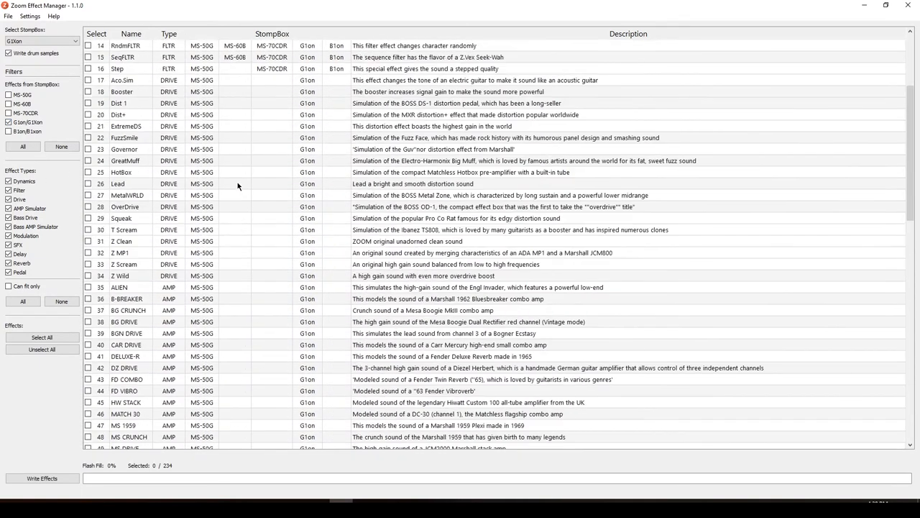
scroll(down, 3)
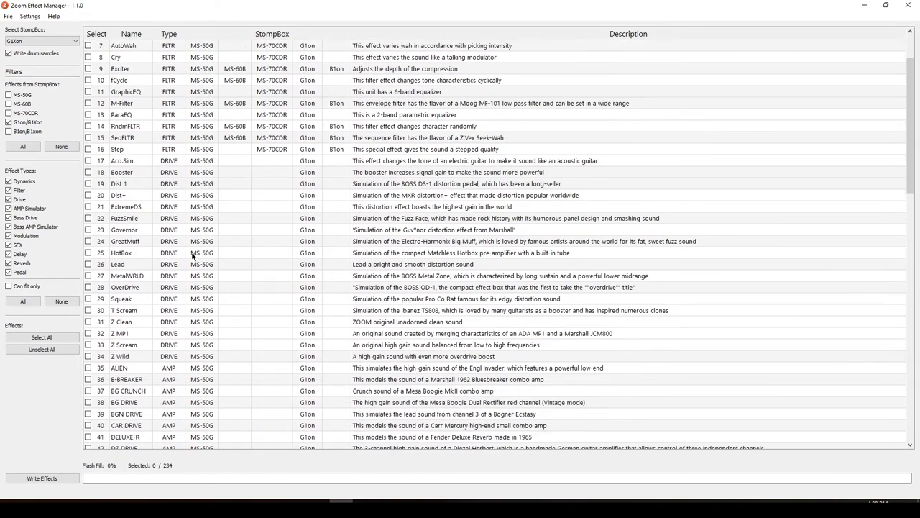
scroll(down, 3)
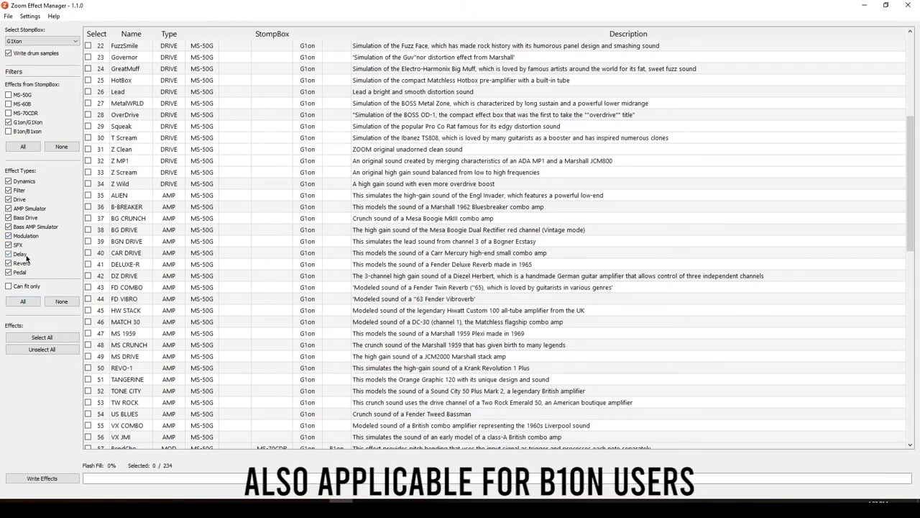
mouse_move(322, 368)
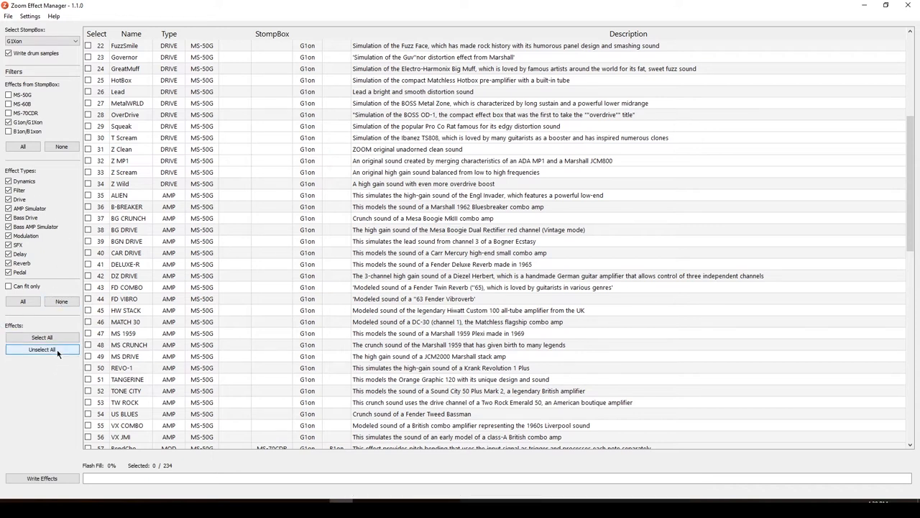
mouse_move(35, 337)
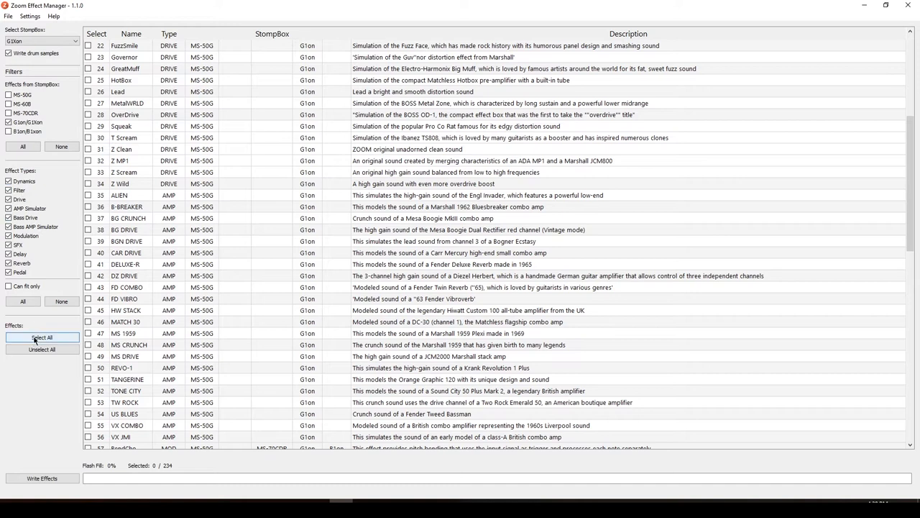
scroll(down, 3)
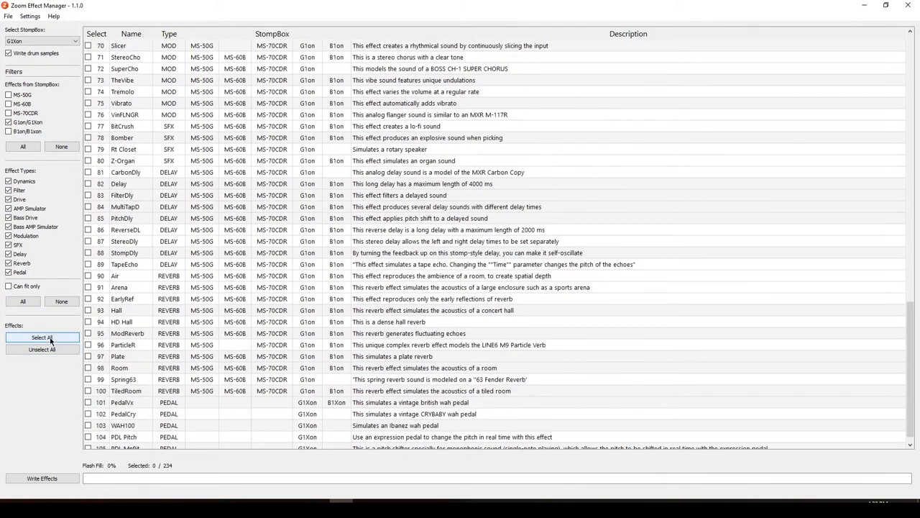
click(42, 337)
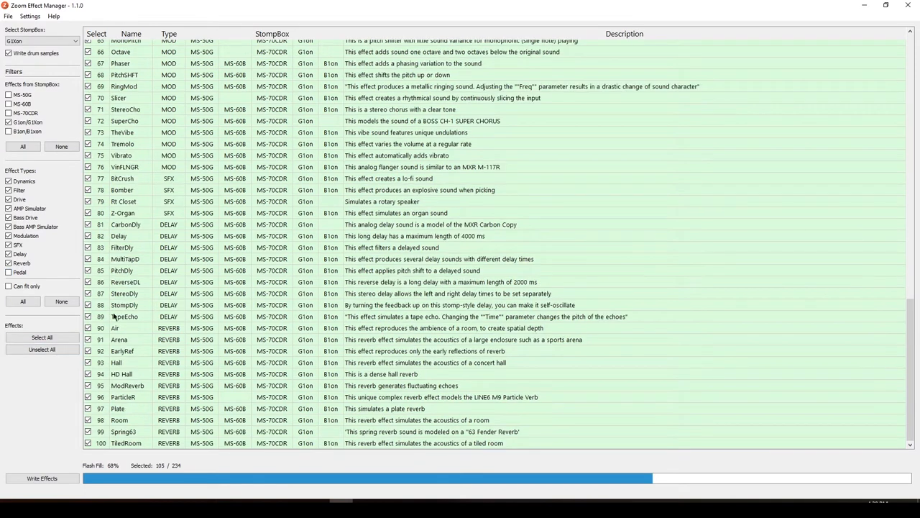
mouse_move(678, 418)
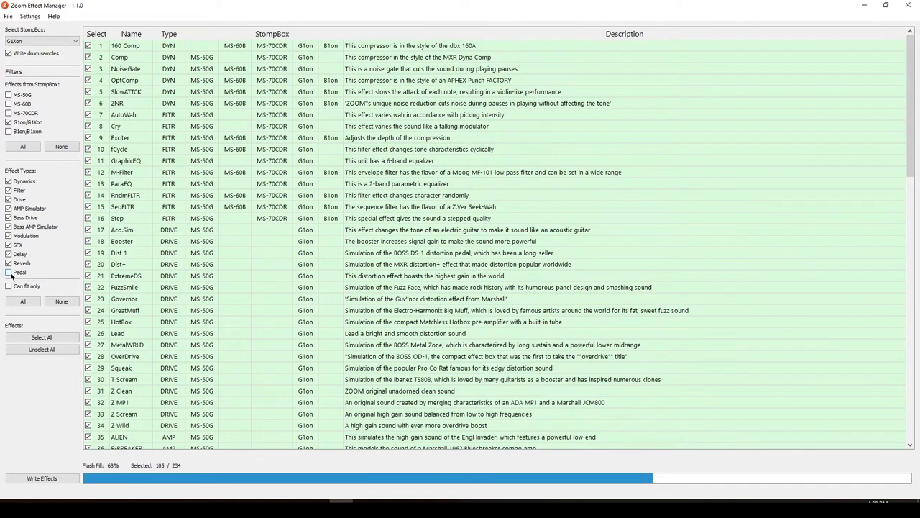
scroll(down, 3)
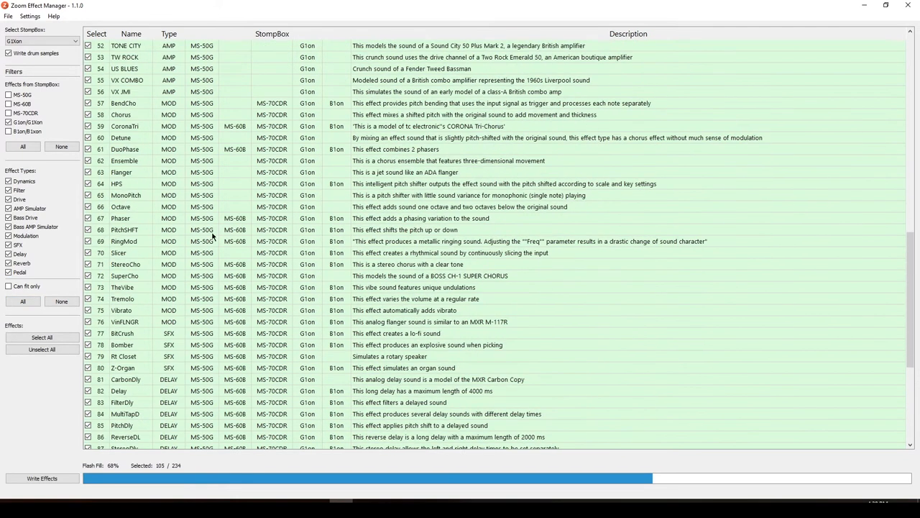
scroll(down, 3)
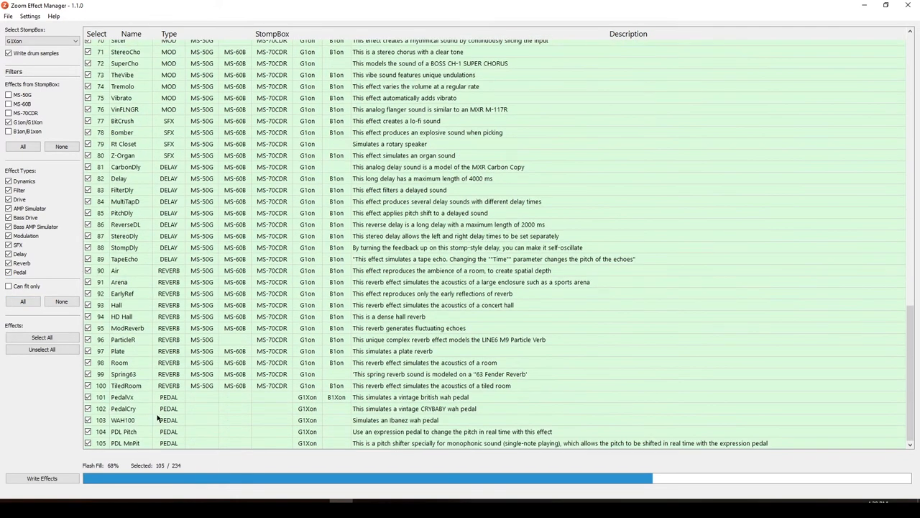
mouse_move(518, 258)
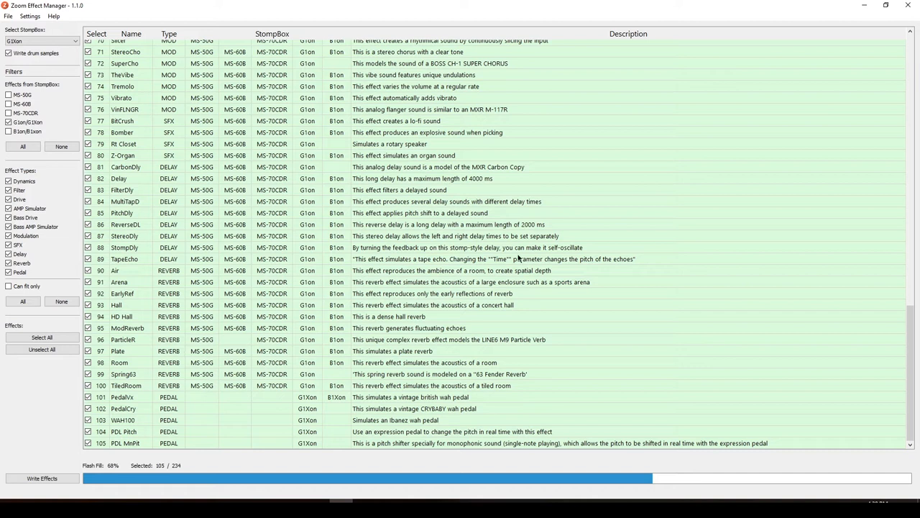
mouse_move(525, 318)
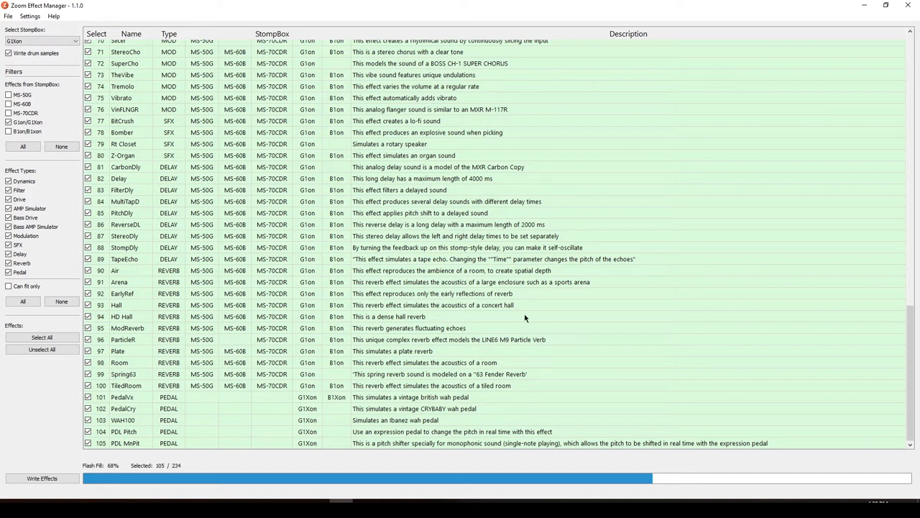
scroll(up, 3)
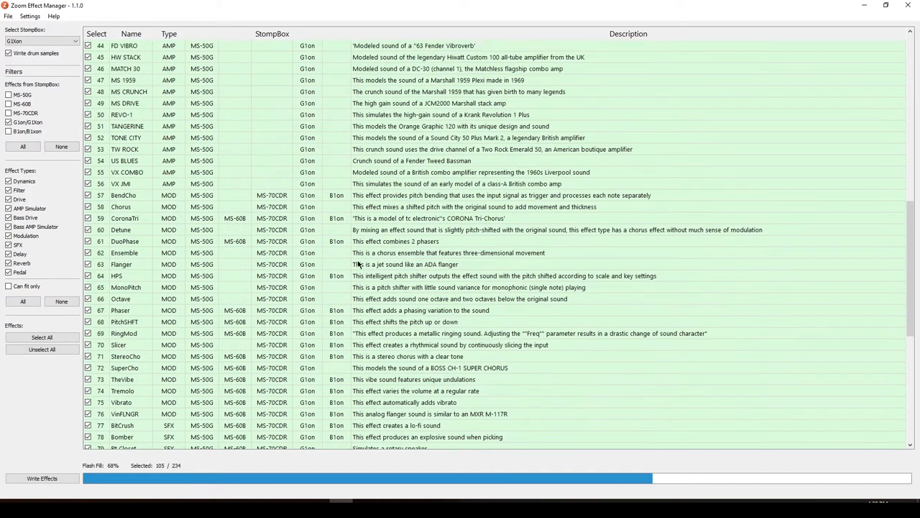
scroll(up, 3)
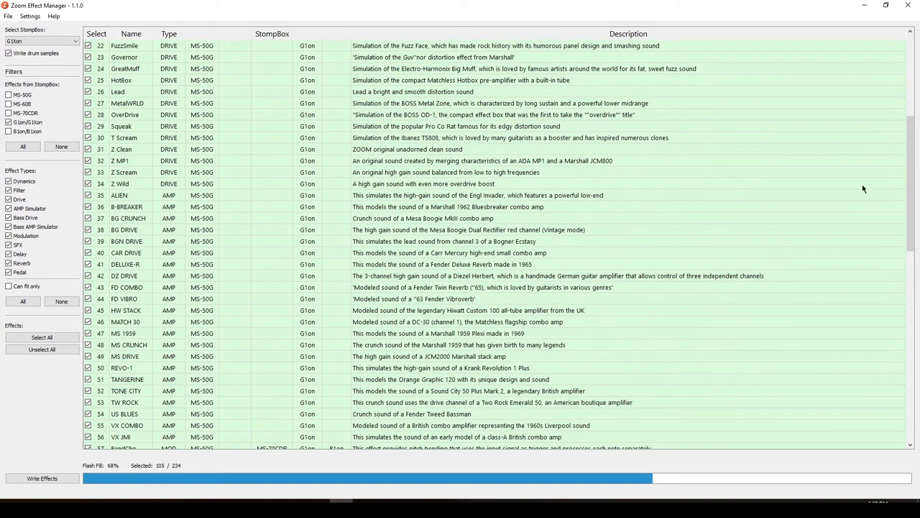
scroll(down, 3)
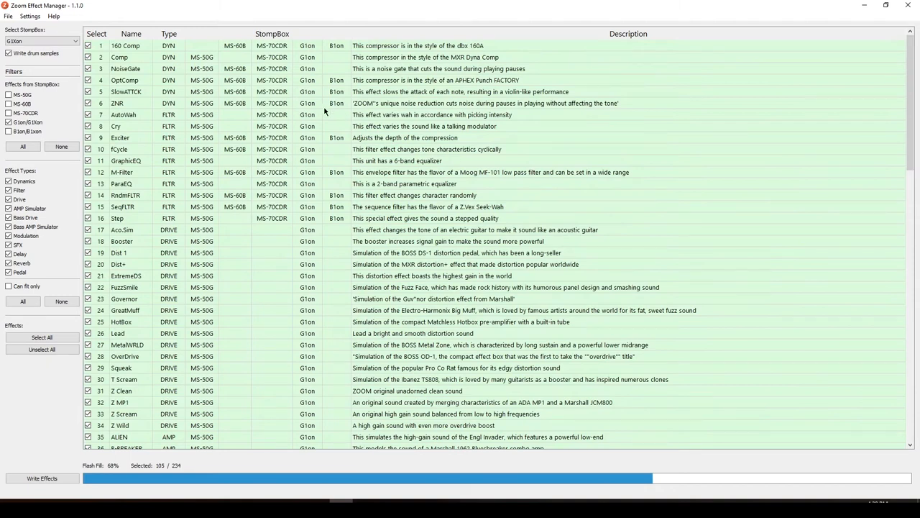
scroll(down, 3)
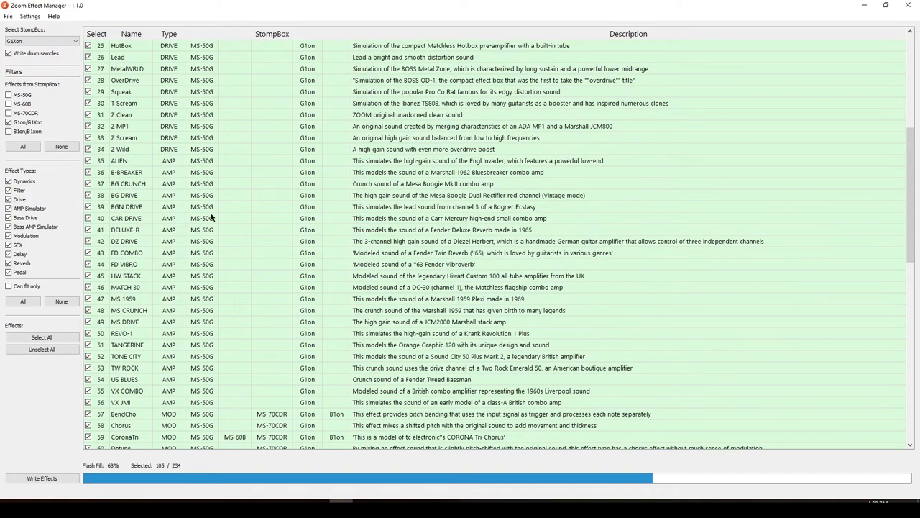
scroll(down, 3)
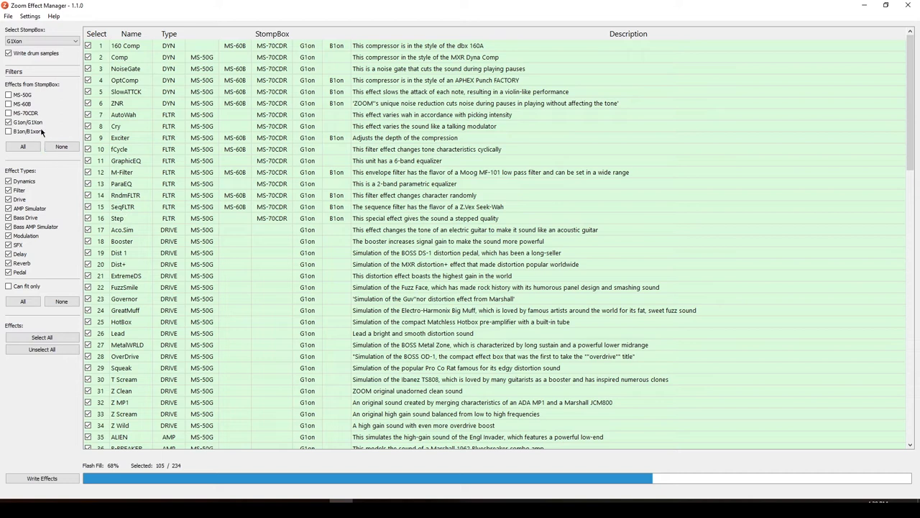
mouse_move(43, 115)
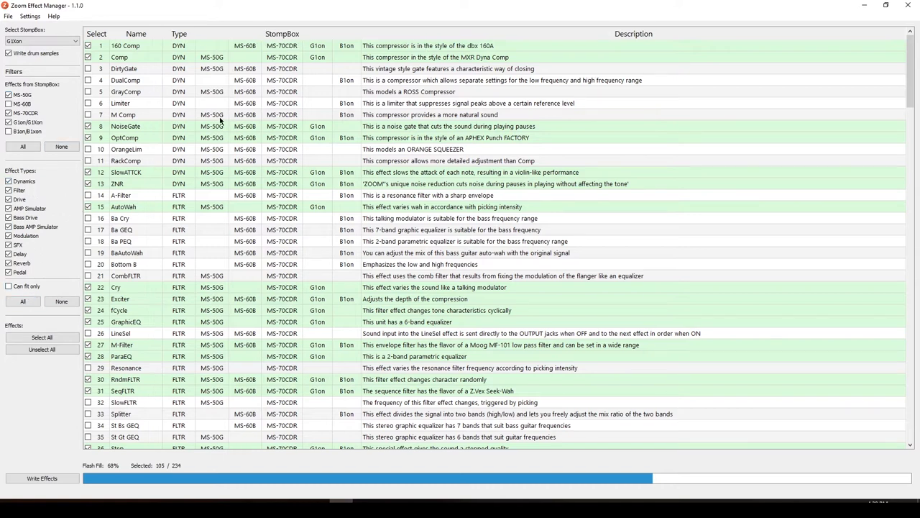
Tick MS-50G and MS-70CDR under Effects from StompBox alongside G1on/G1Xon
scroll(down, 3)
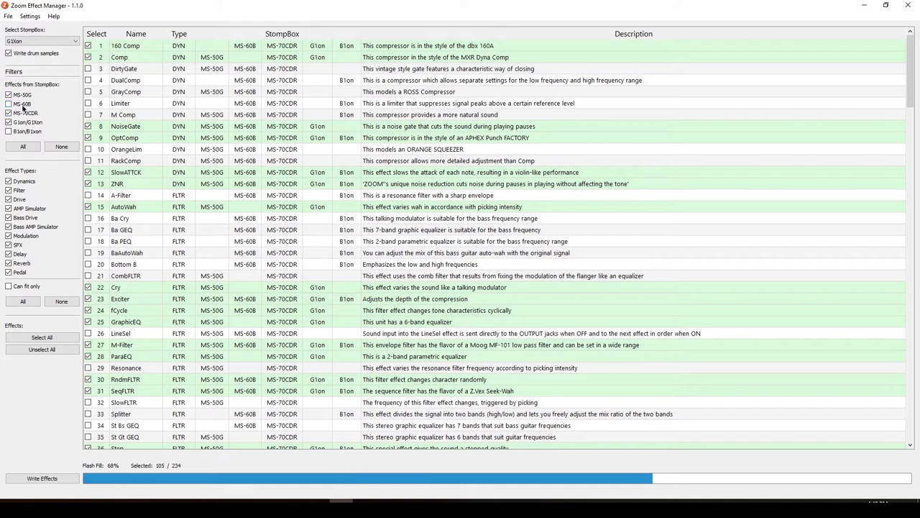
click(8, 113)
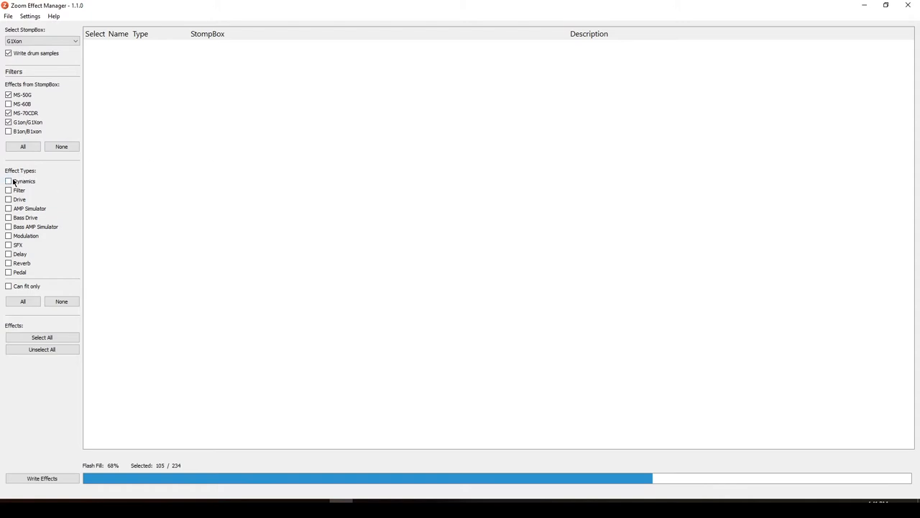
Enable Dynamics as the only effect type, listing the 13 dynamics effects
click(9, 181)
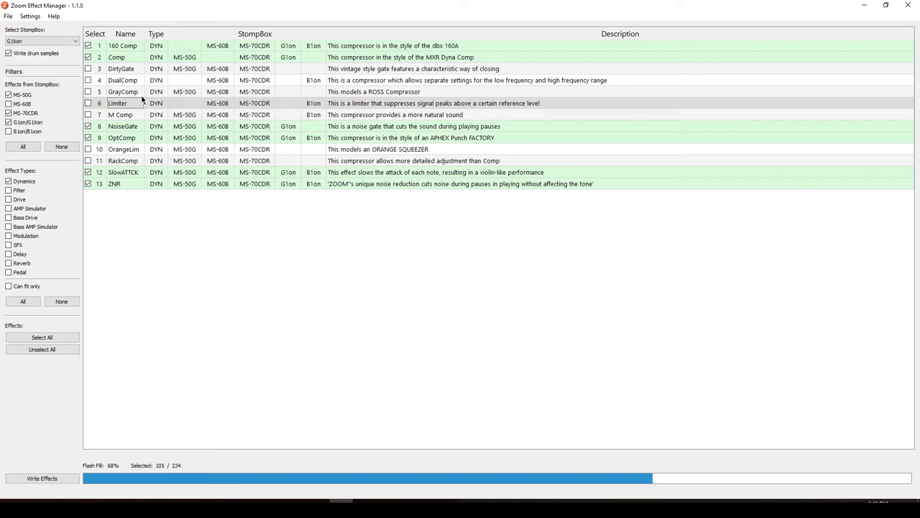
mouse_move(78, 101)
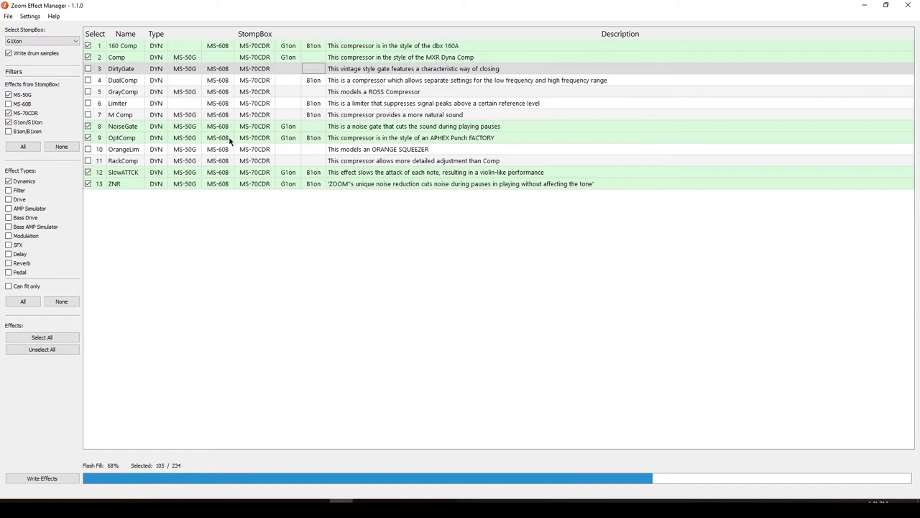
mouse_move(144, 56)
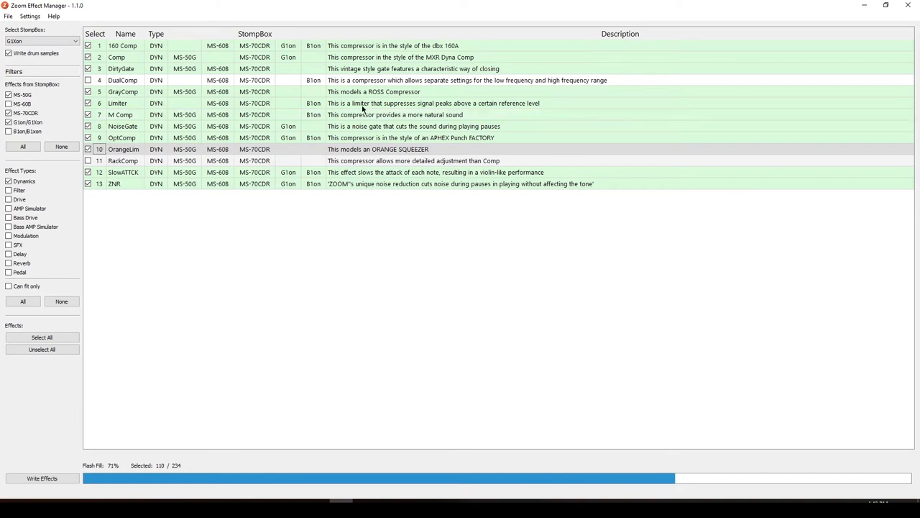
mouse_move(424, 41)
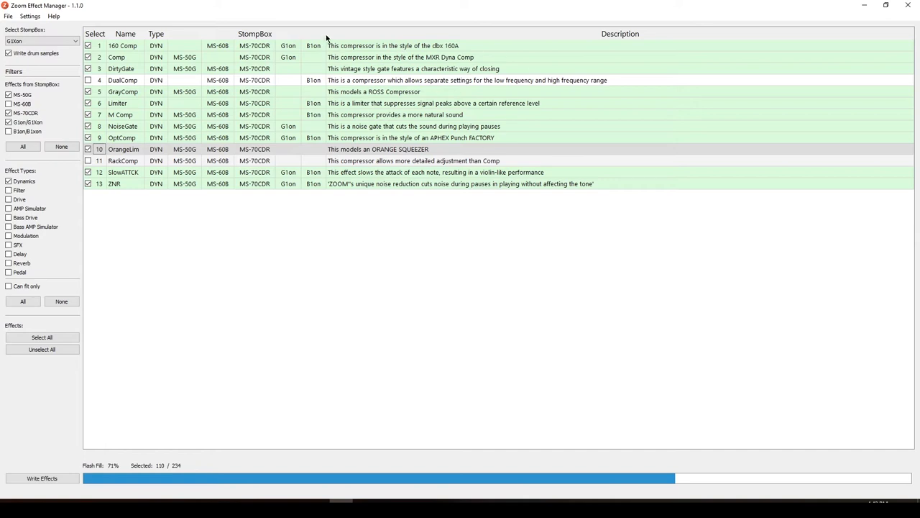
mouse_move(72, 22)
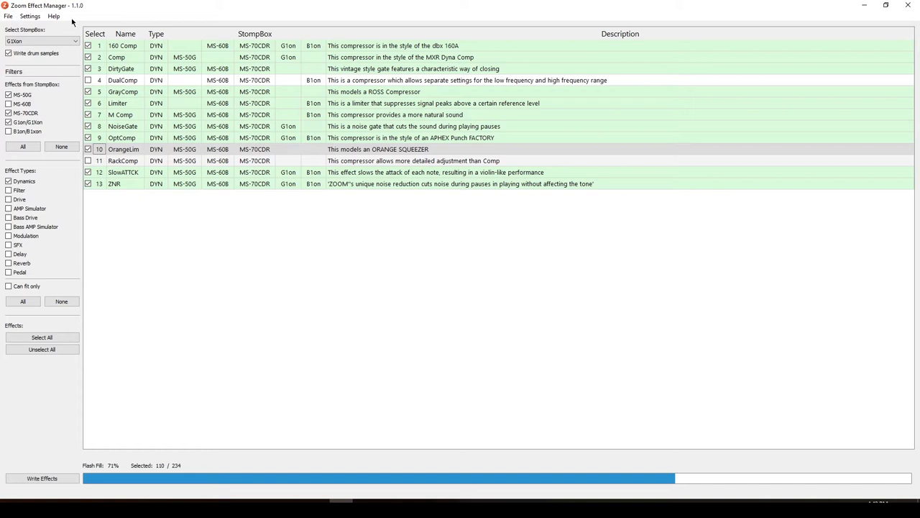
mouse_move(420, 43)
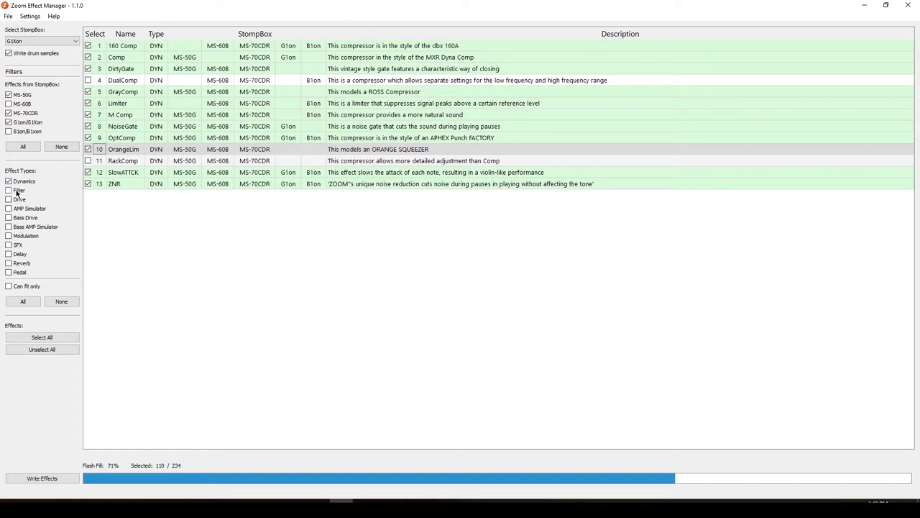
Swap the Dynamics filter for Filter, ticking and unticking Z Tron, keeping 110 of 234
click(8, 181)
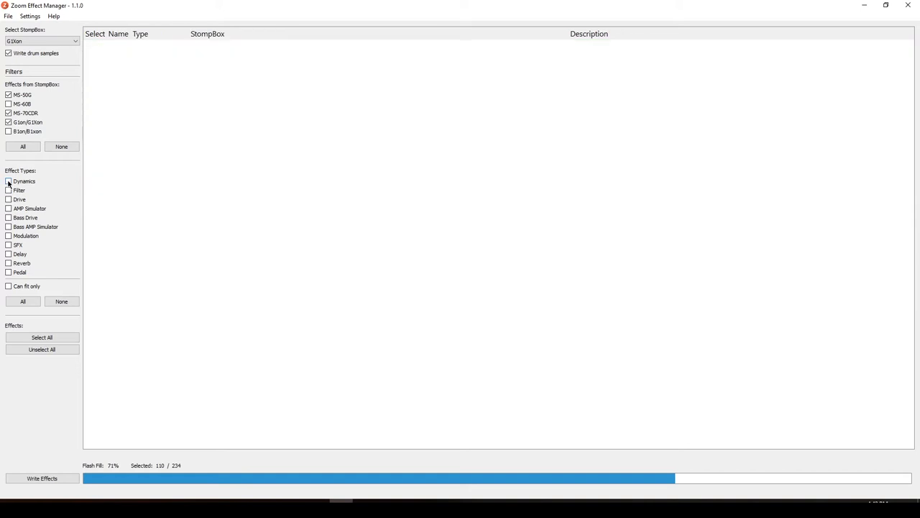
click(9, 189)
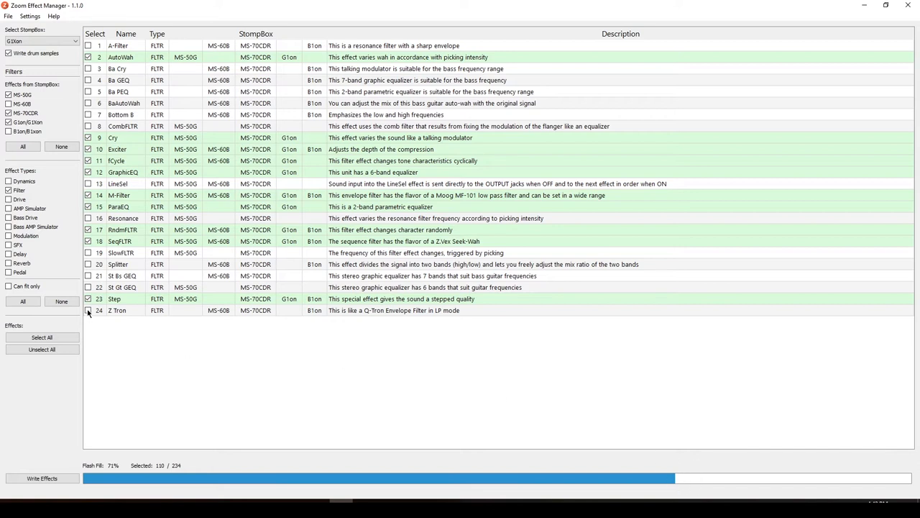
click(90, 310)
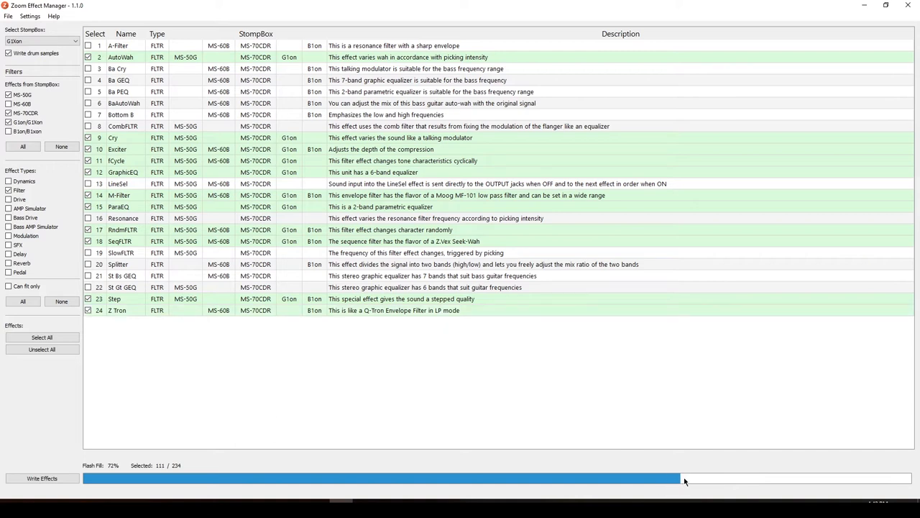
mouse_move(292, 455)
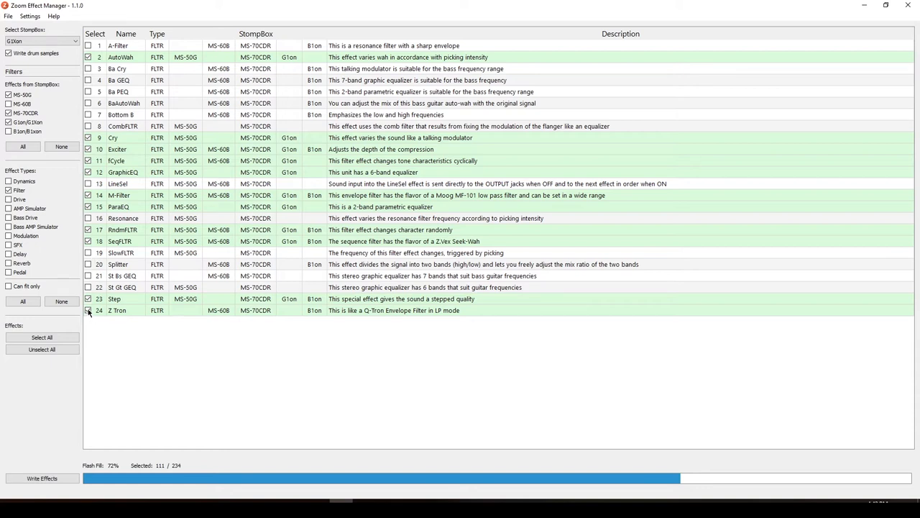
click(88, 311)
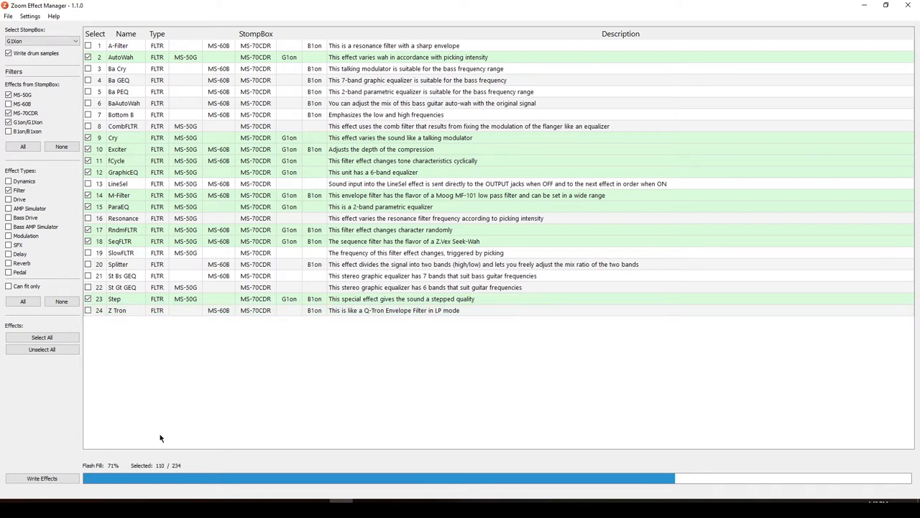
mouse_move(661, 479)
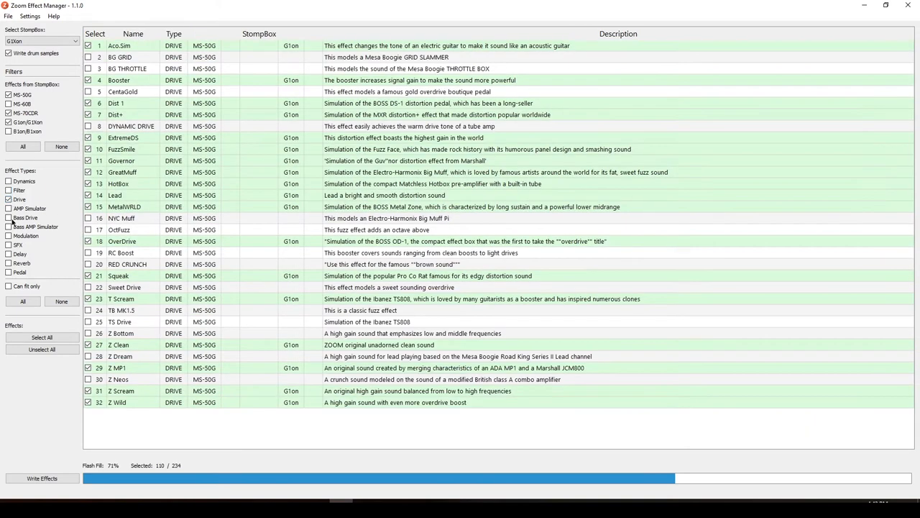
Tick BG THROTTLE, RC Boost and another Drive effect, reaching 119 of 234 selected
click(90, 68)
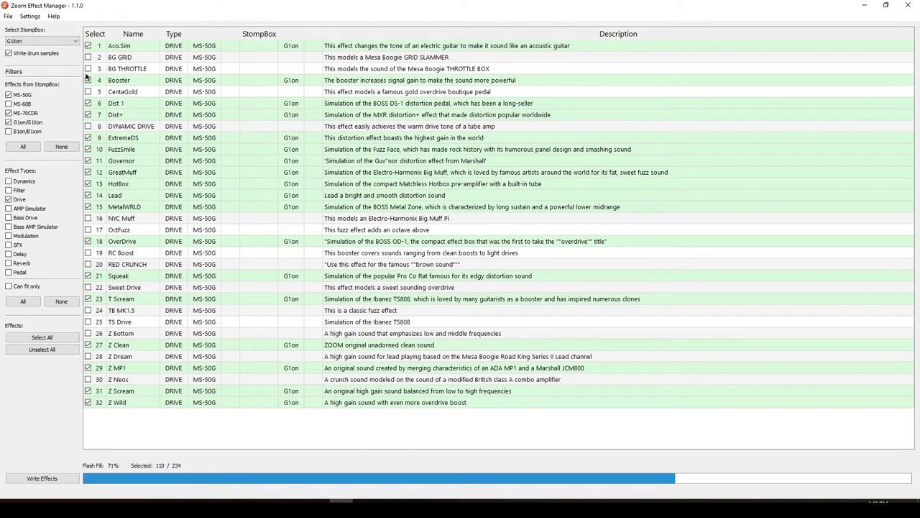
click(91, 69)
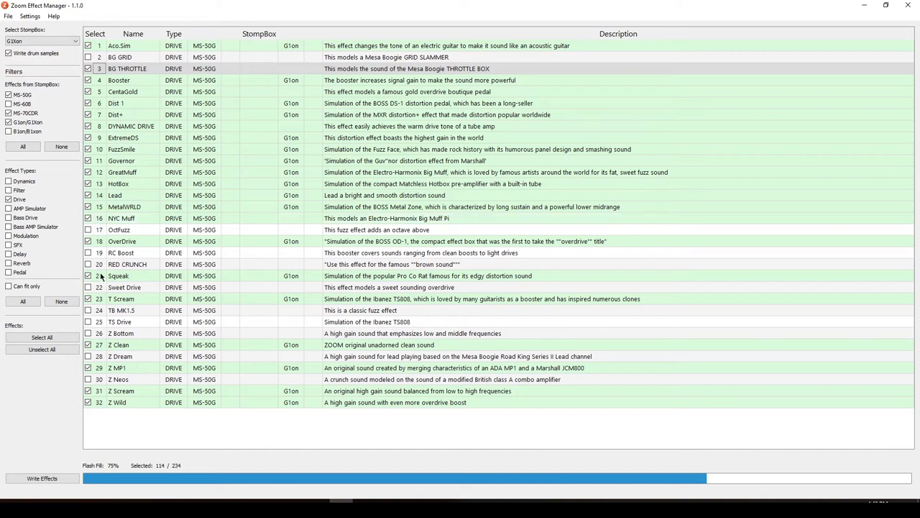
mouse_move(298, 322)
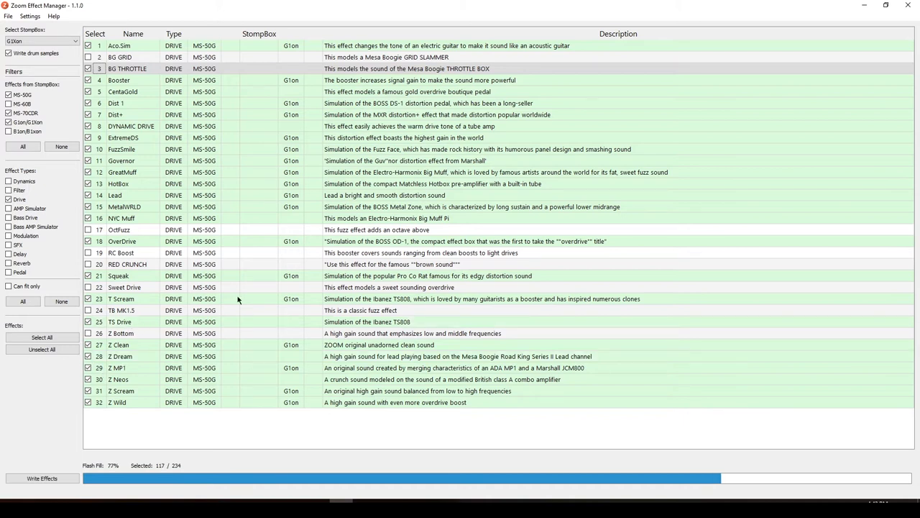
mouse_move(116, 115)
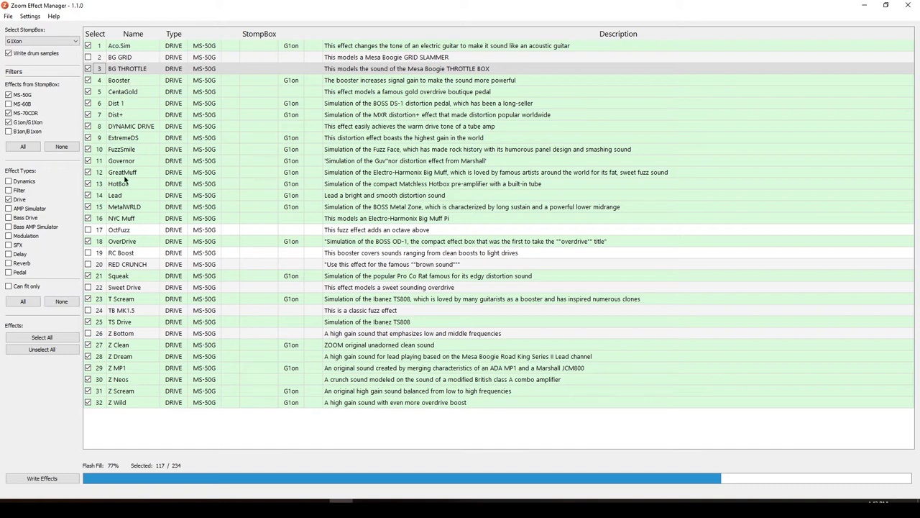
mouse_move(152, 351)
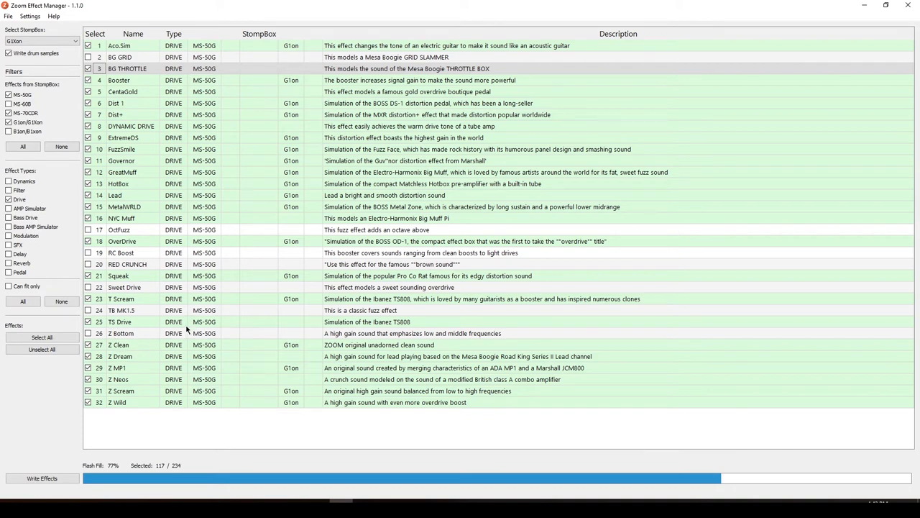
mouse_move(139, 348)
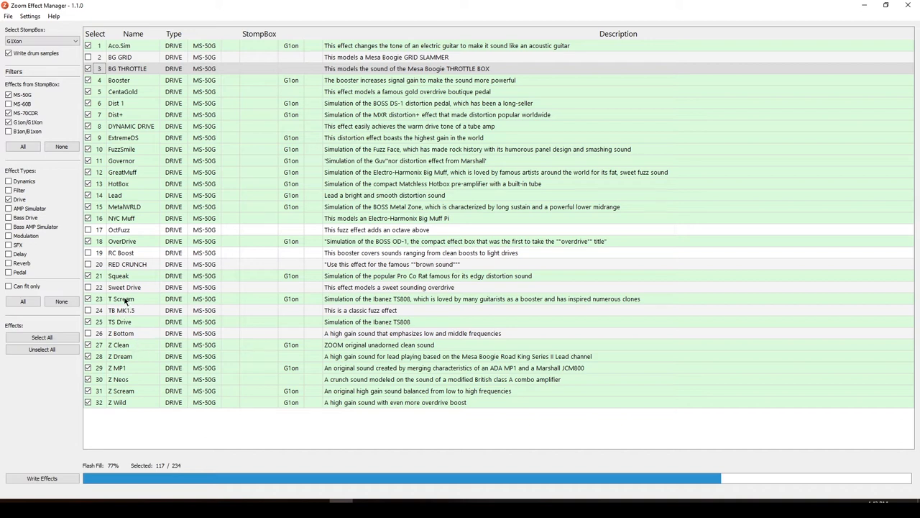
mouse_move(303, 303)
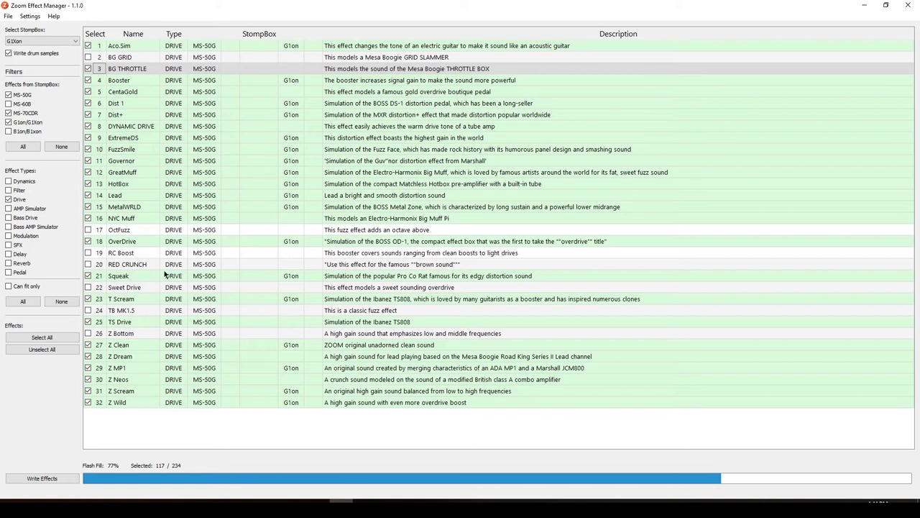
mouse_move(124, 338)
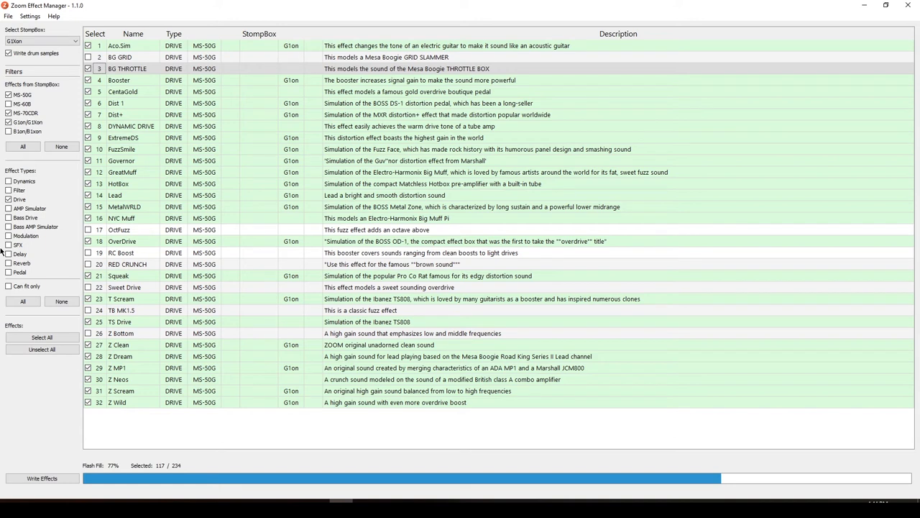
mouse_move(49, 442)
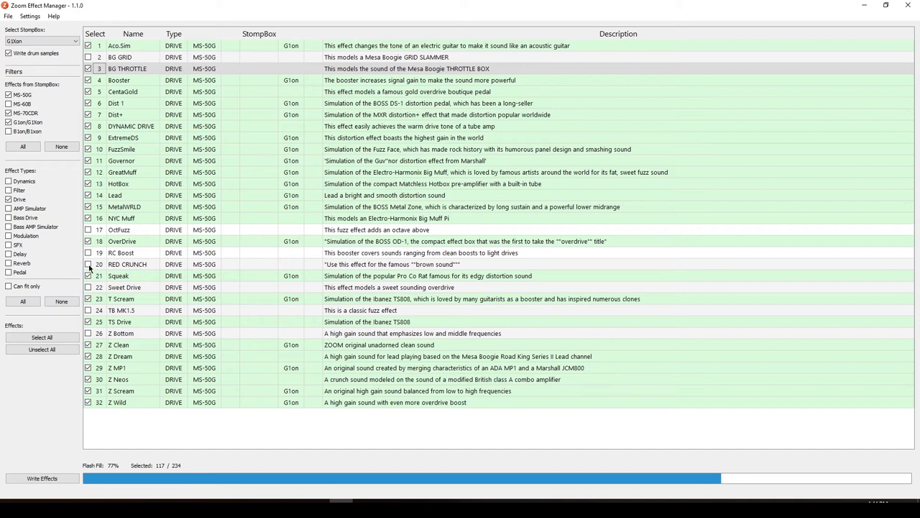
click(87, 264)
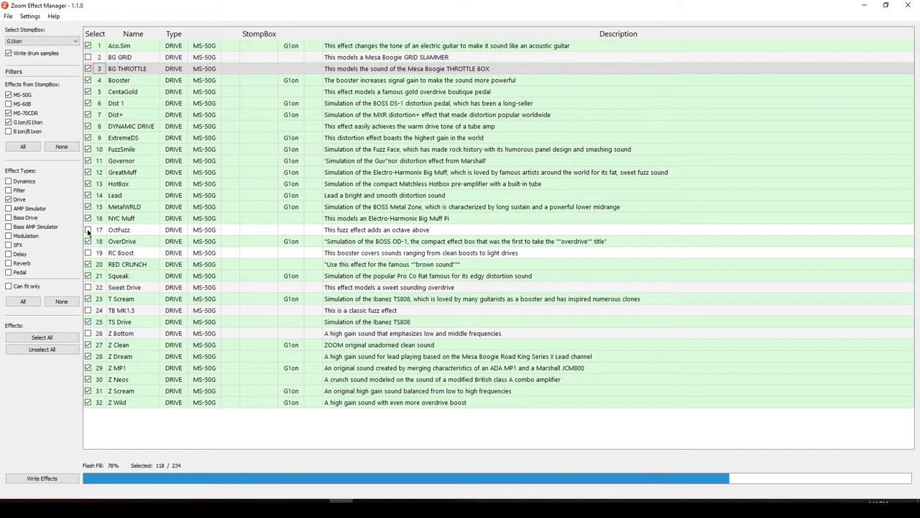
click(88, 253)
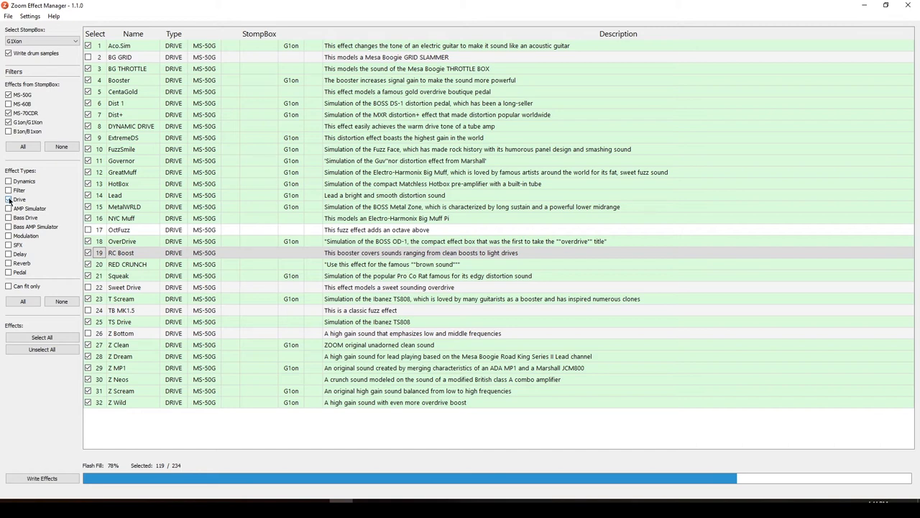
Untick Drive and tick Modulation under Effect Types
click(7, 199)
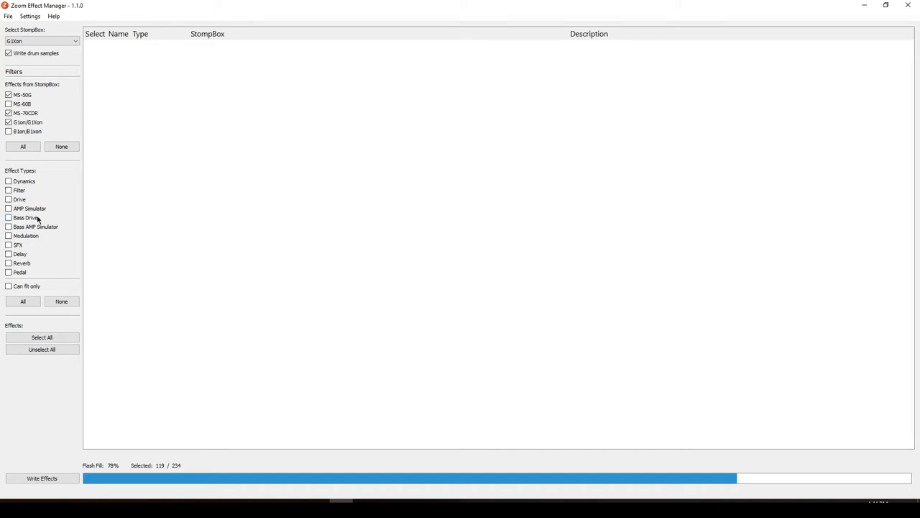
mouse_move(38, 229)
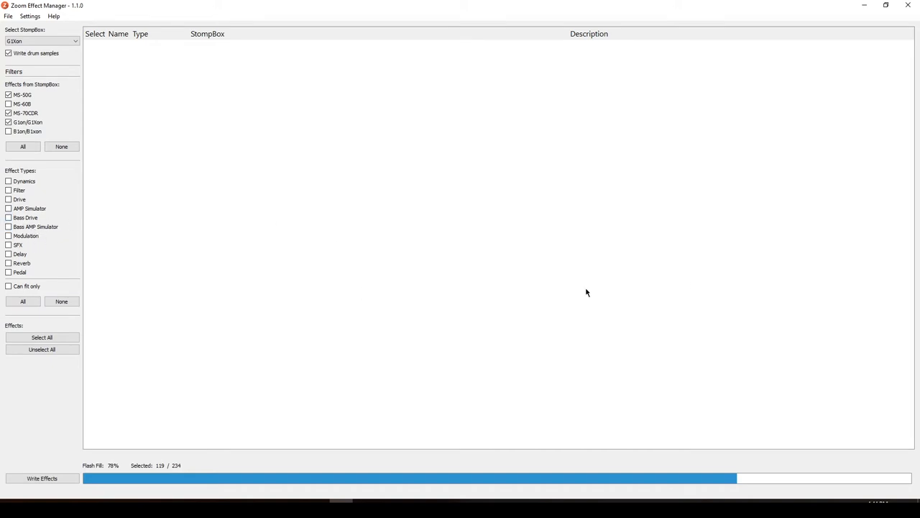
mouse_move(479, 370)
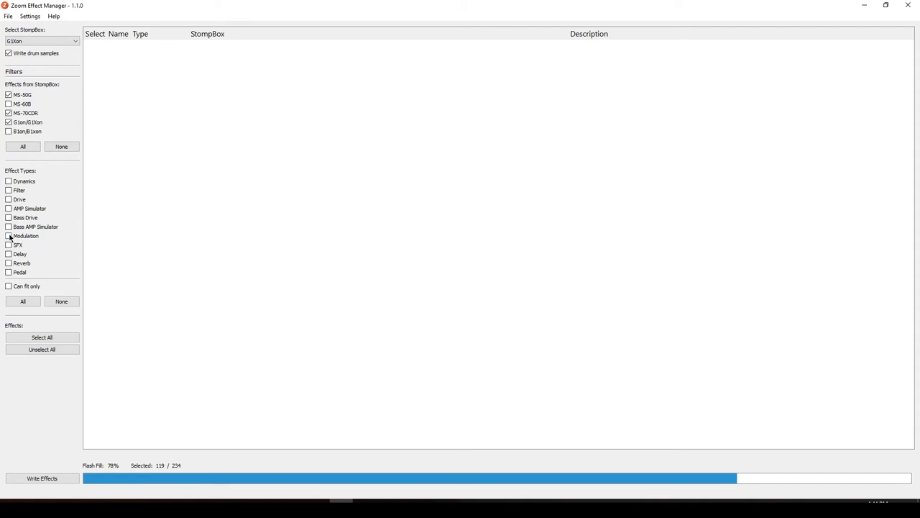
click(8, 235)
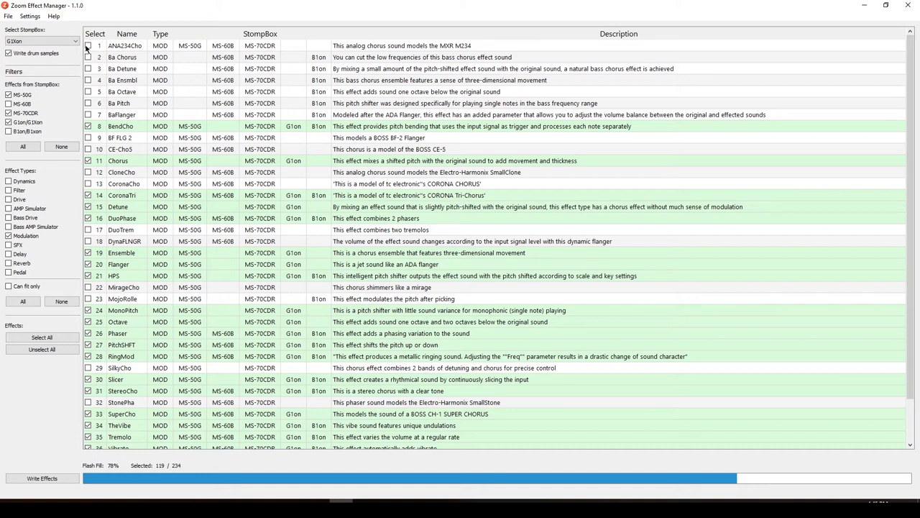
Tick ANA234Cho and another modulation effect, raising the selection to 124 of 234
click(89, 45)
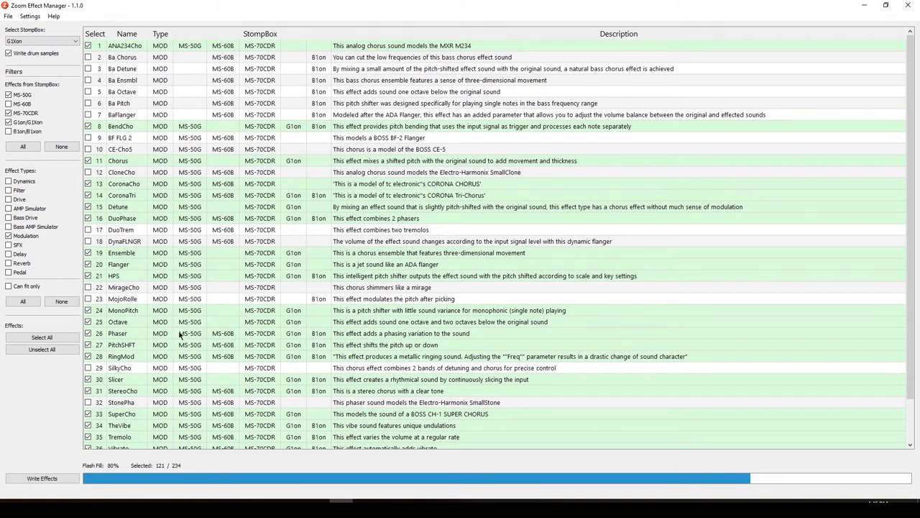
scroll(down, 3)
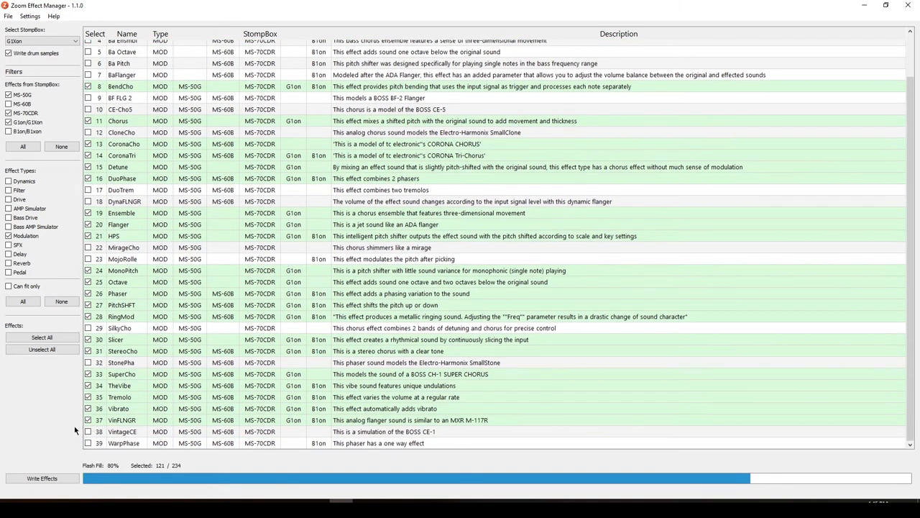
click(87, 431)
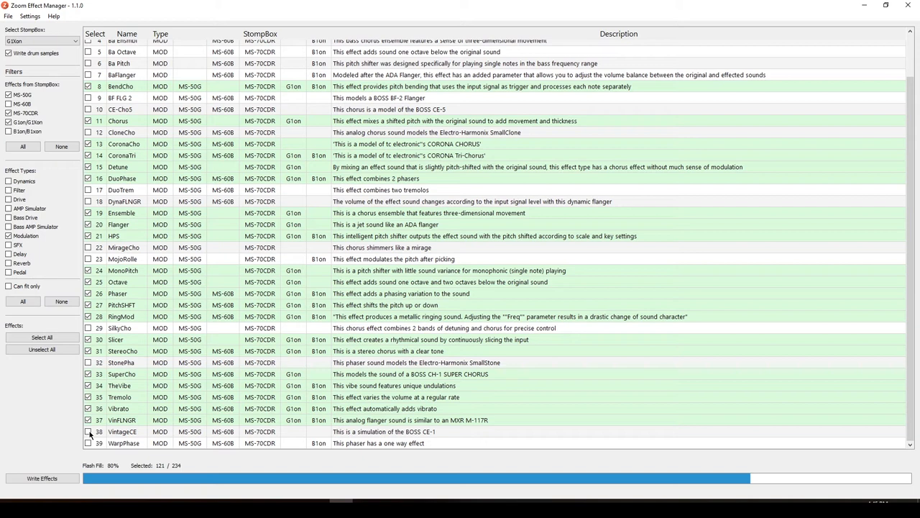
click(89, 431)
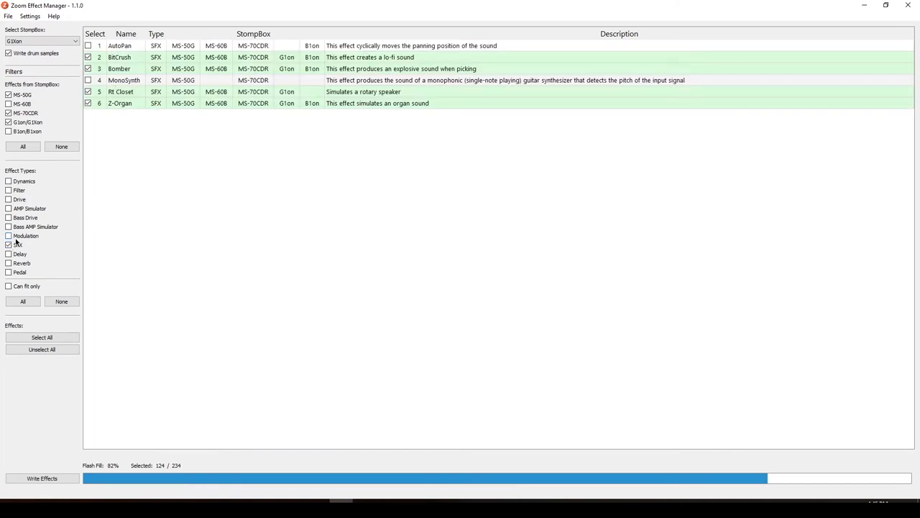
Replace SFX with Delay and tick SmoothDly, ModDelay, AnalogDly and DualDigiD
click(8, 245)
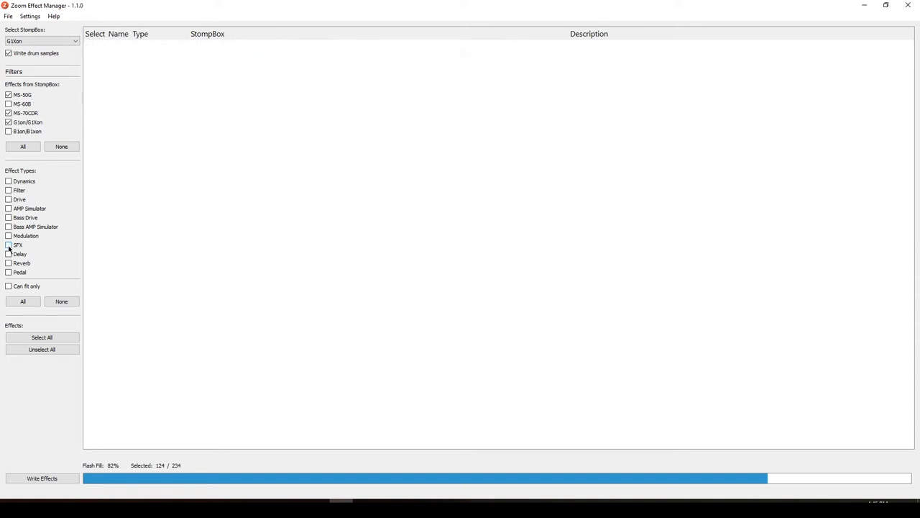
click(8, 253)
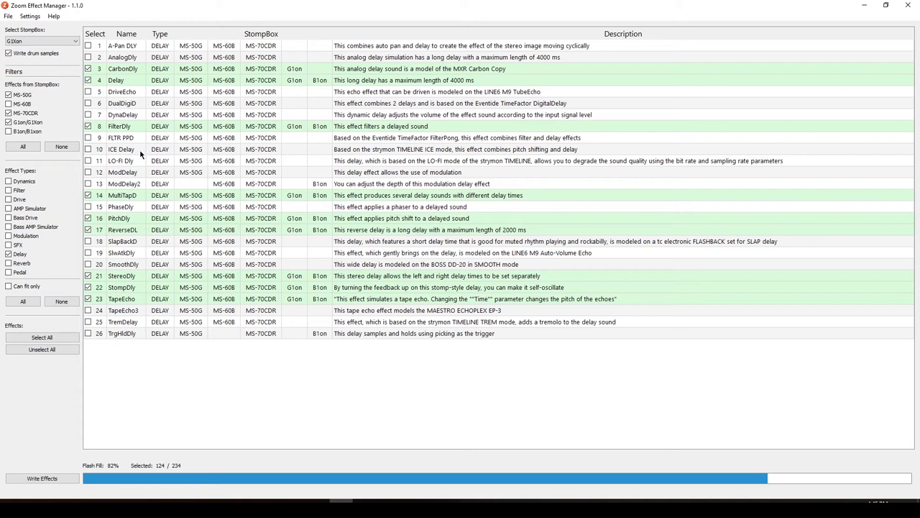
mouse_move(263, 200)
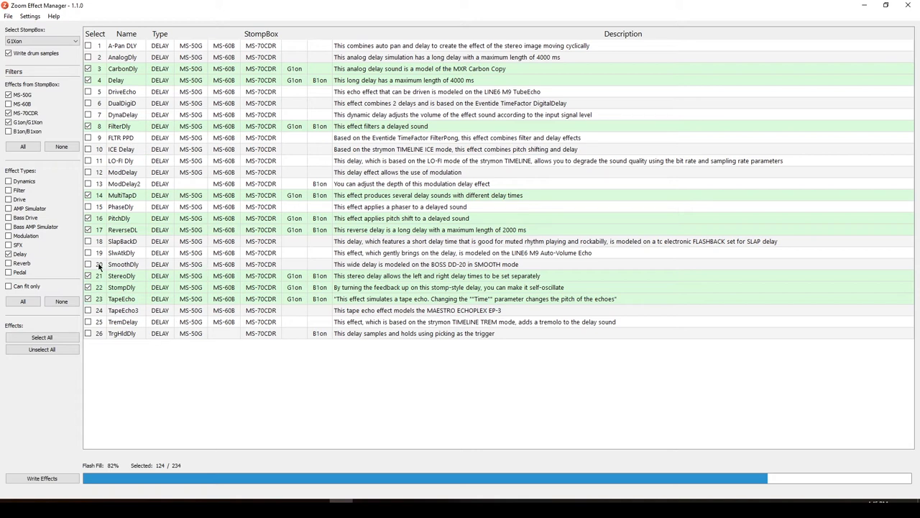
click(88, 264)
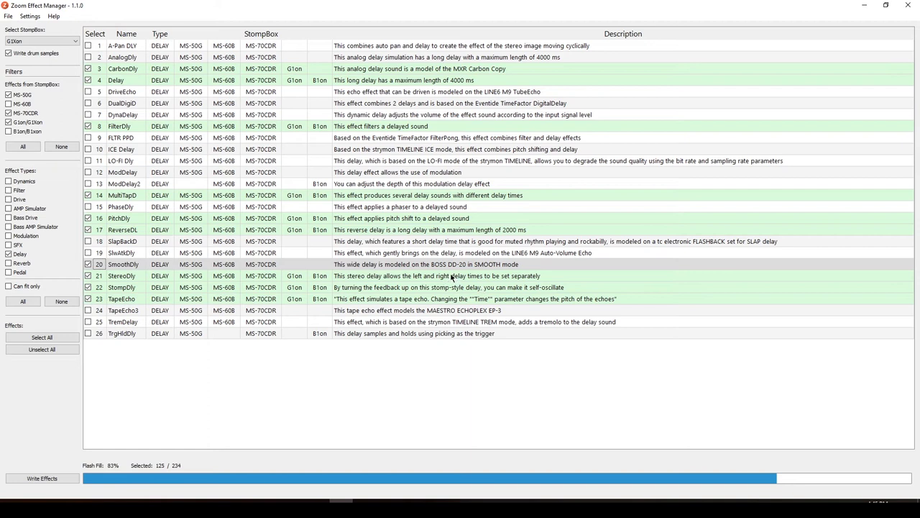
mouse_move(277, 397)
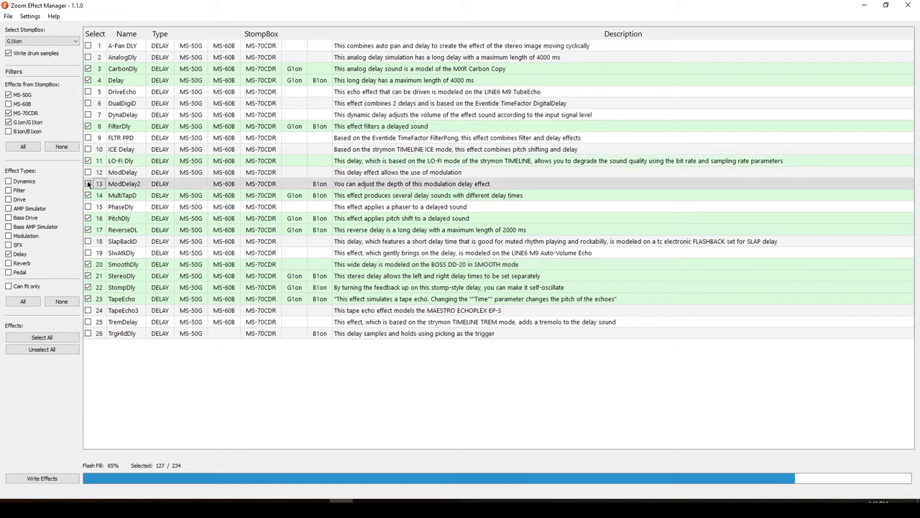
click(88, 183)
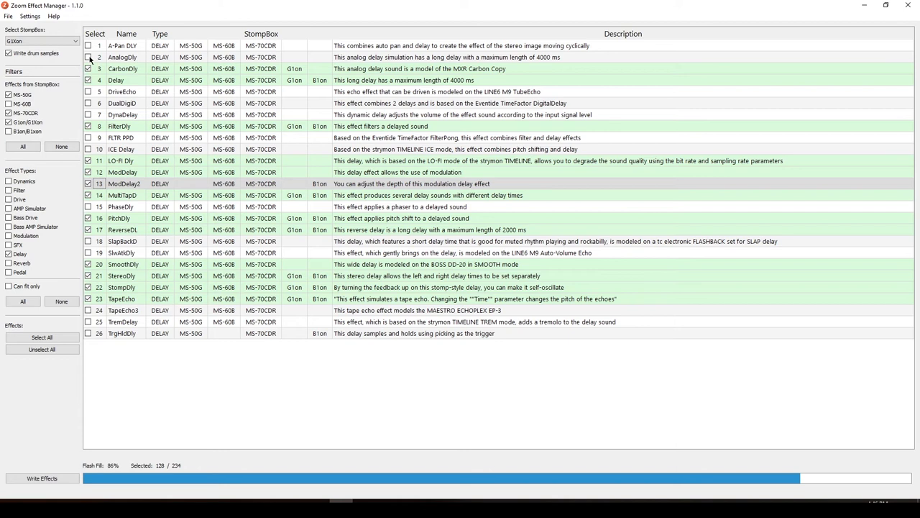
click(89, 56)
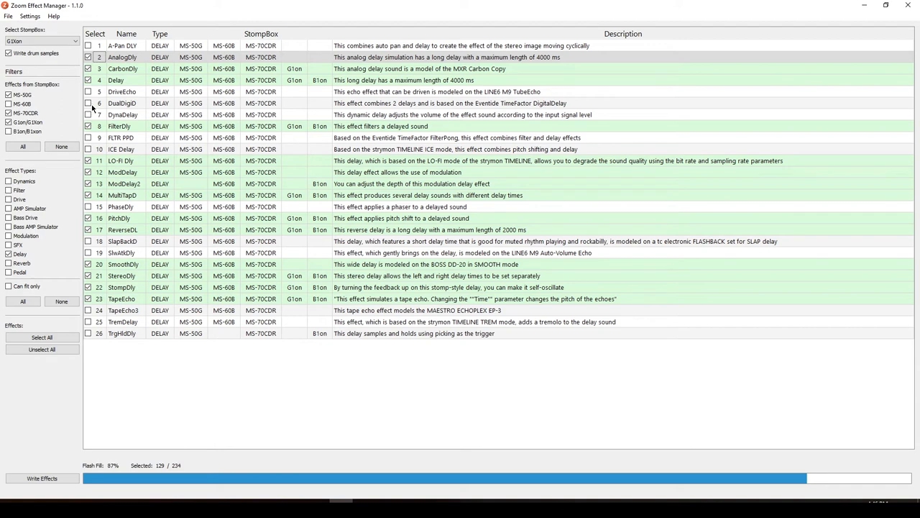
click(88, 104)
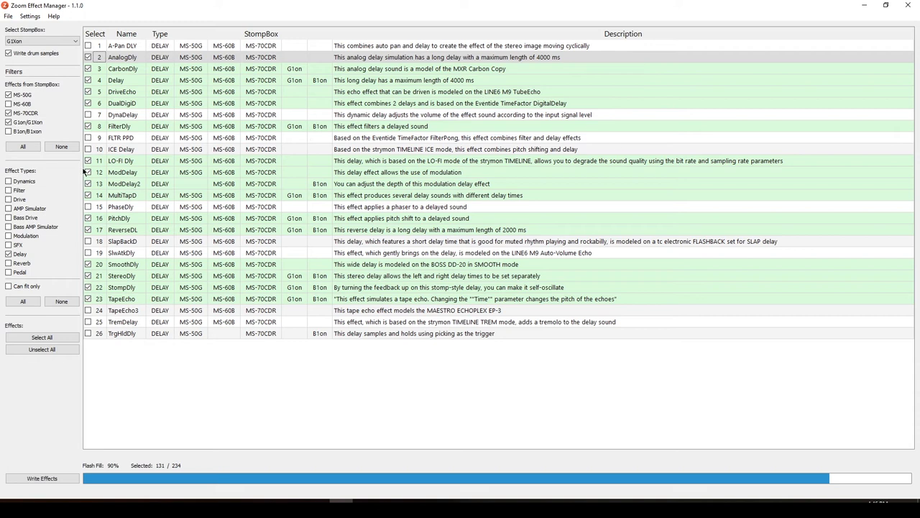
Toggle the Reverb effect-type filter off and back on to list the 29 reverbs
click(9, 264)
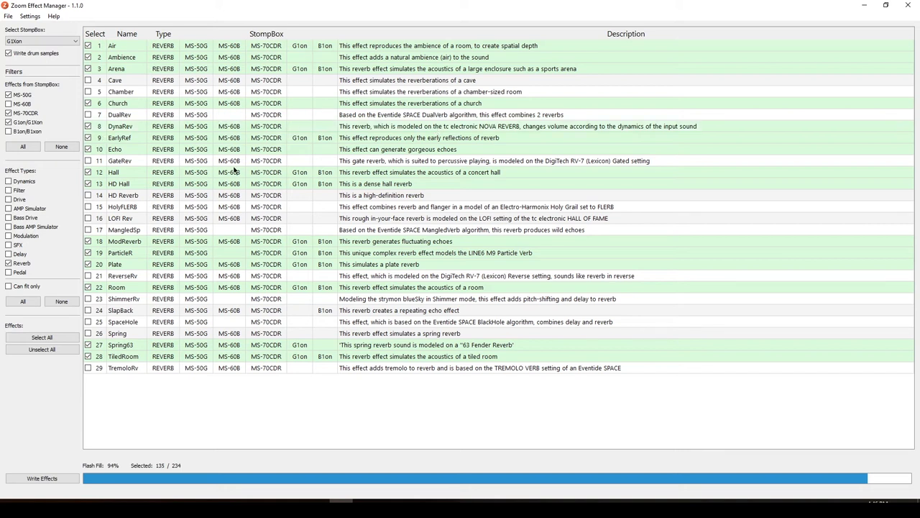
mouse_move(198, 201)
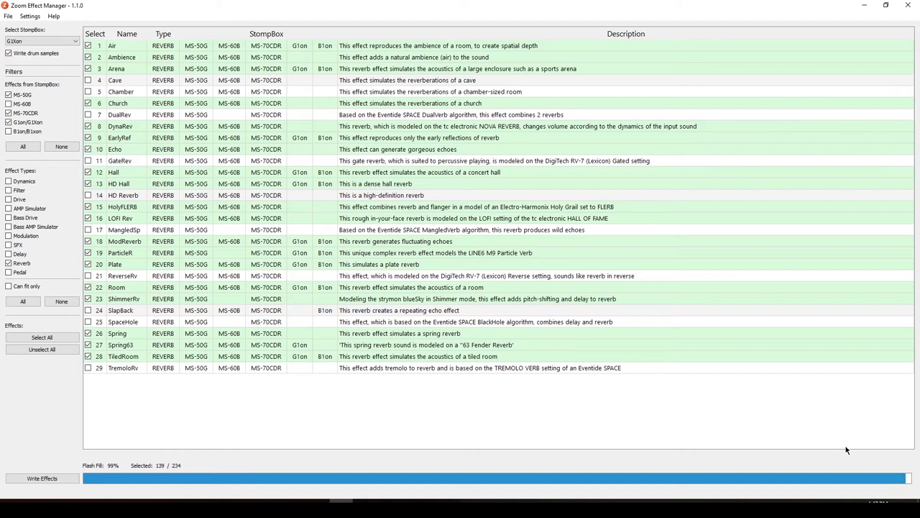
mouse_move(914, 491)
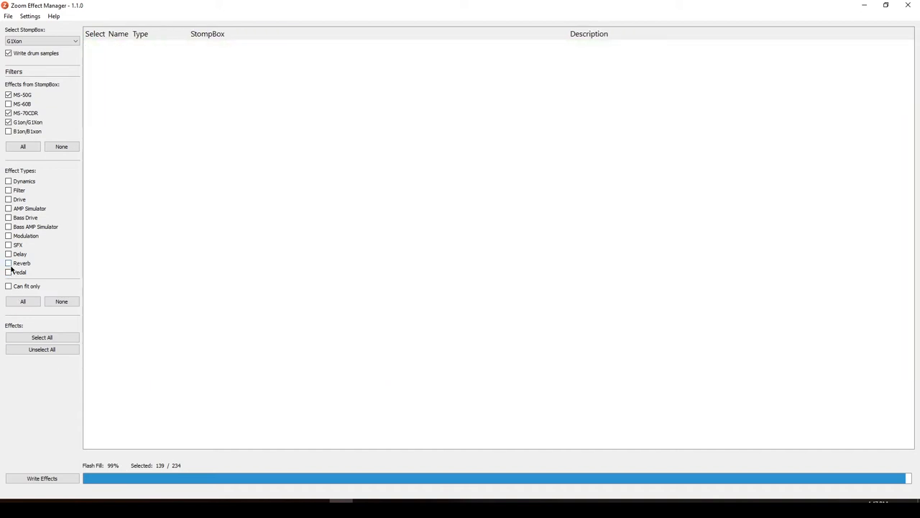
click(8, 263)
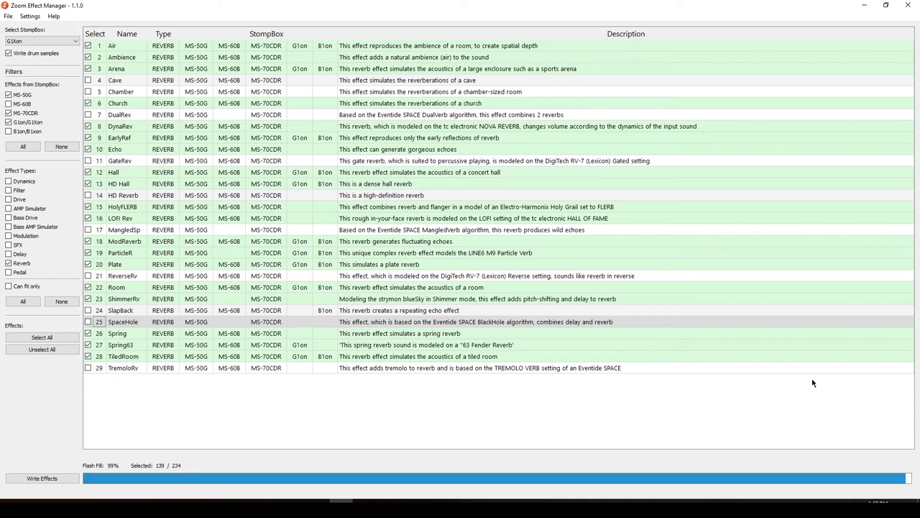
mouse_move(241, 14)
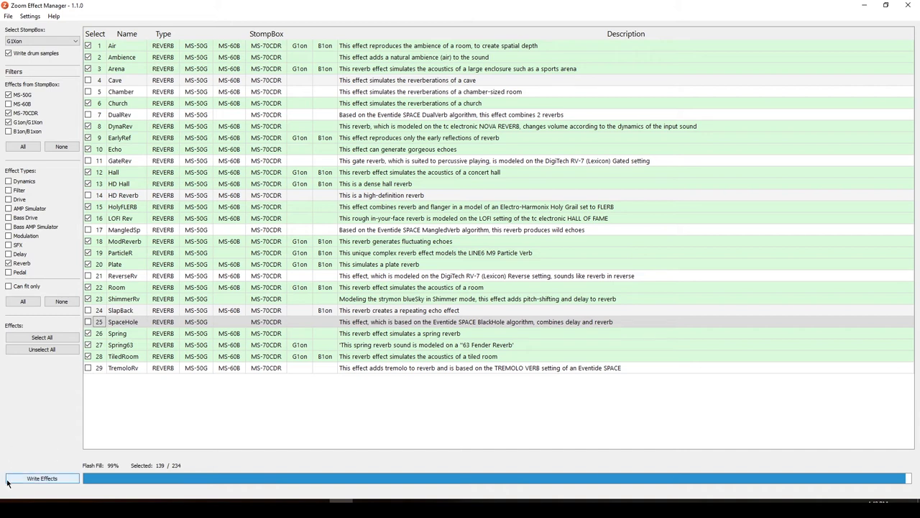
Launch Write Effects and execute the G1Xon System v1.21 Updater to begin flashing the pedal
click(42, 478)
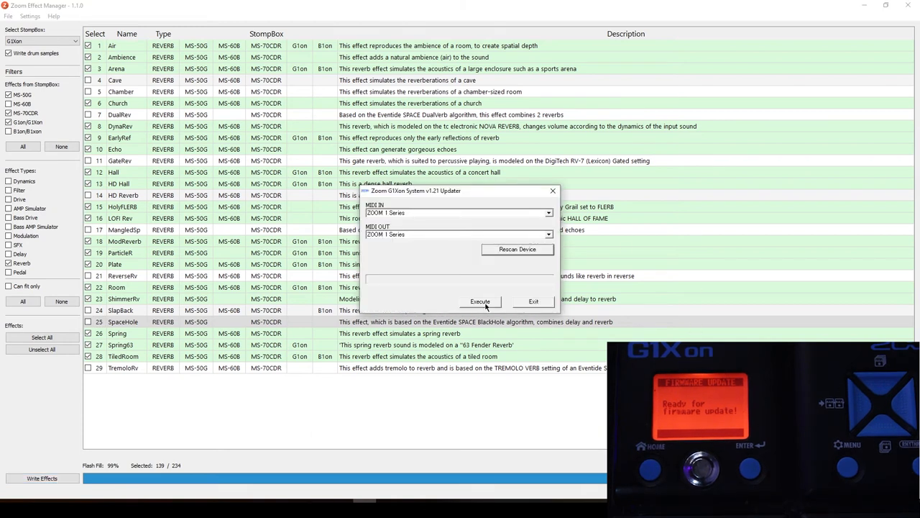
click(479, 302)
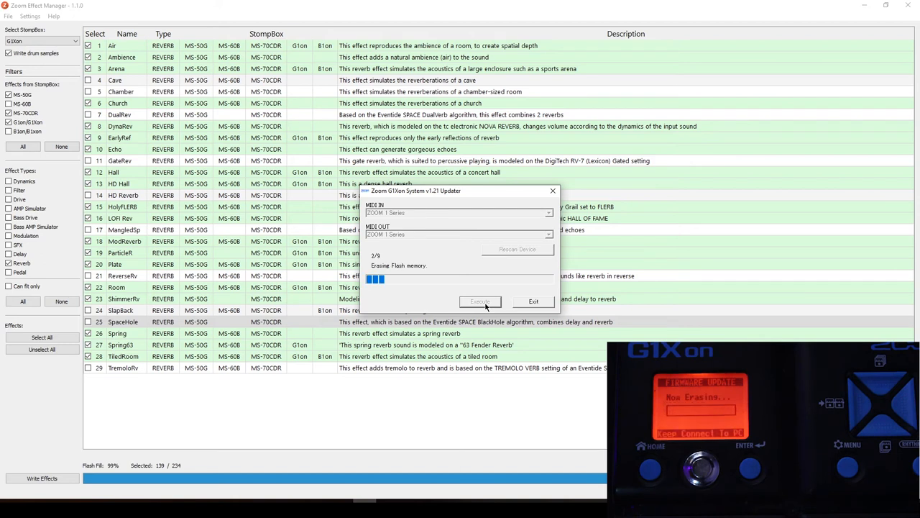